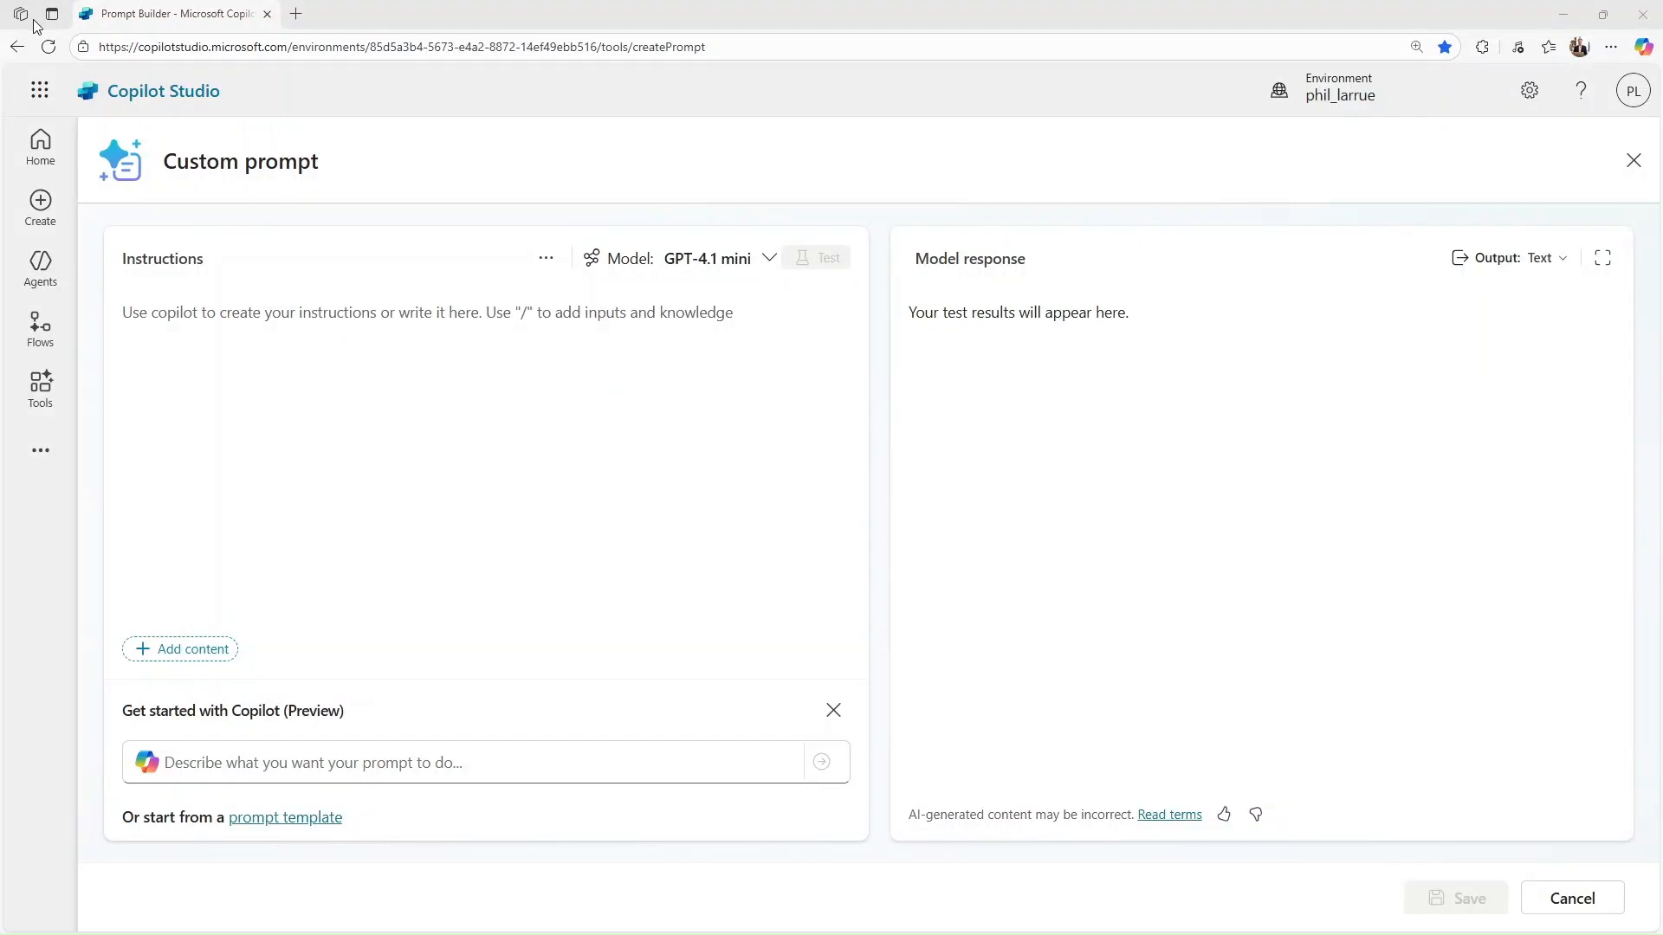
Browse the prompt library down to the 'Extract data from US Bank check' template.
left_click(545, 258)
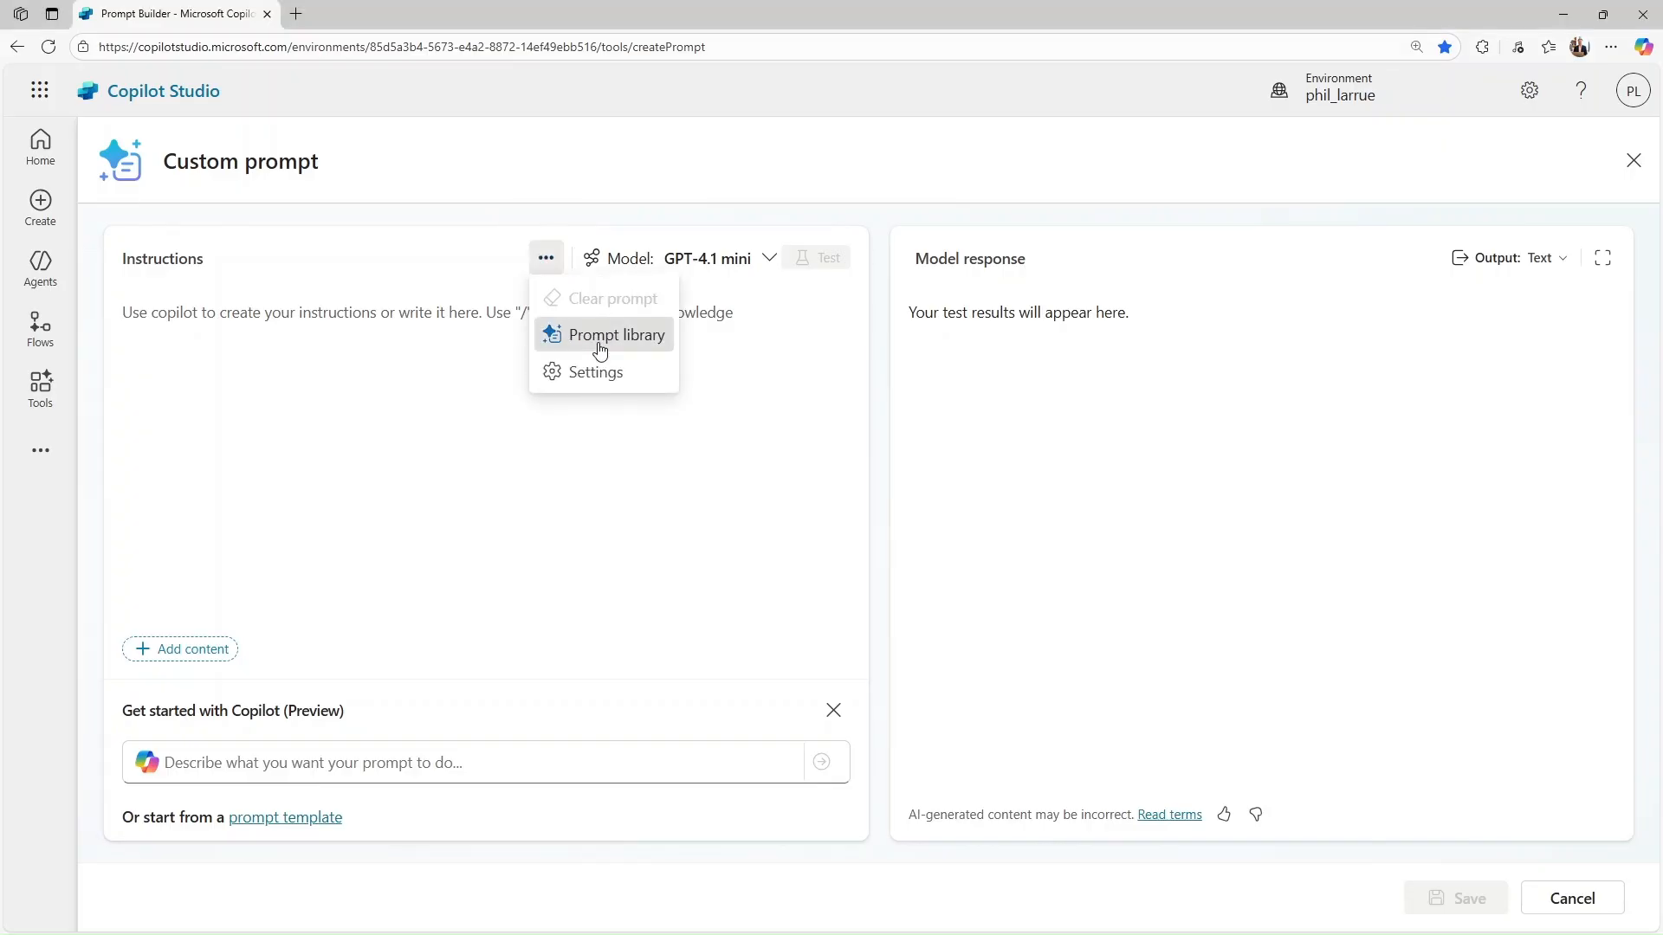
left_click(617, 334)
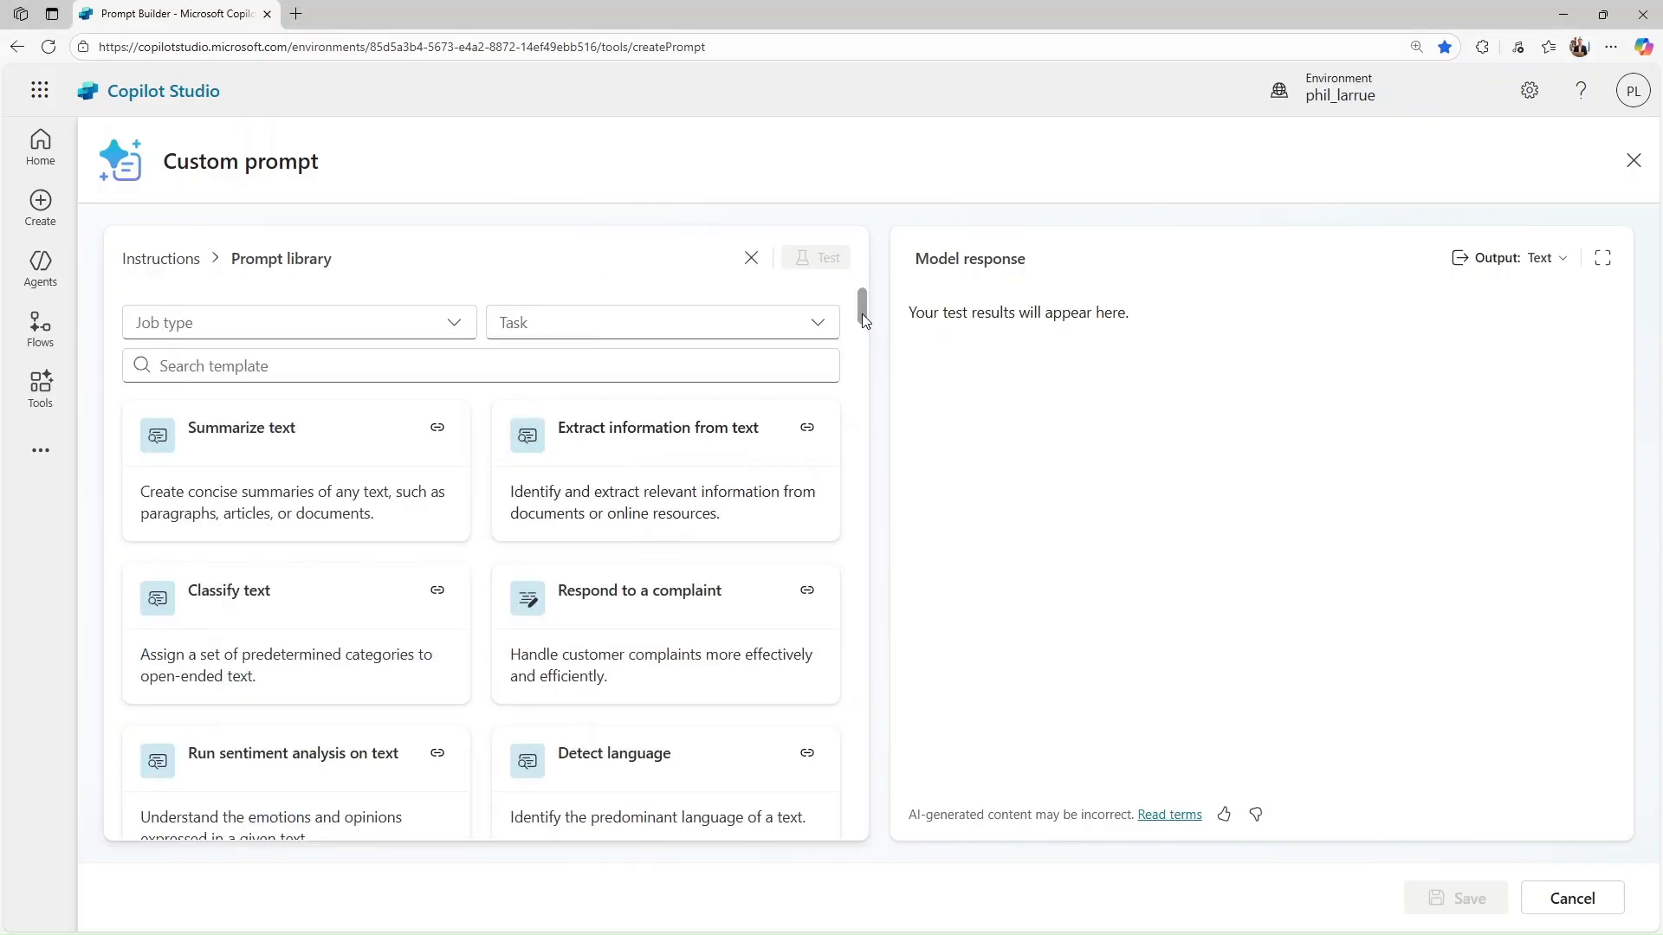
scroll("down", 3)
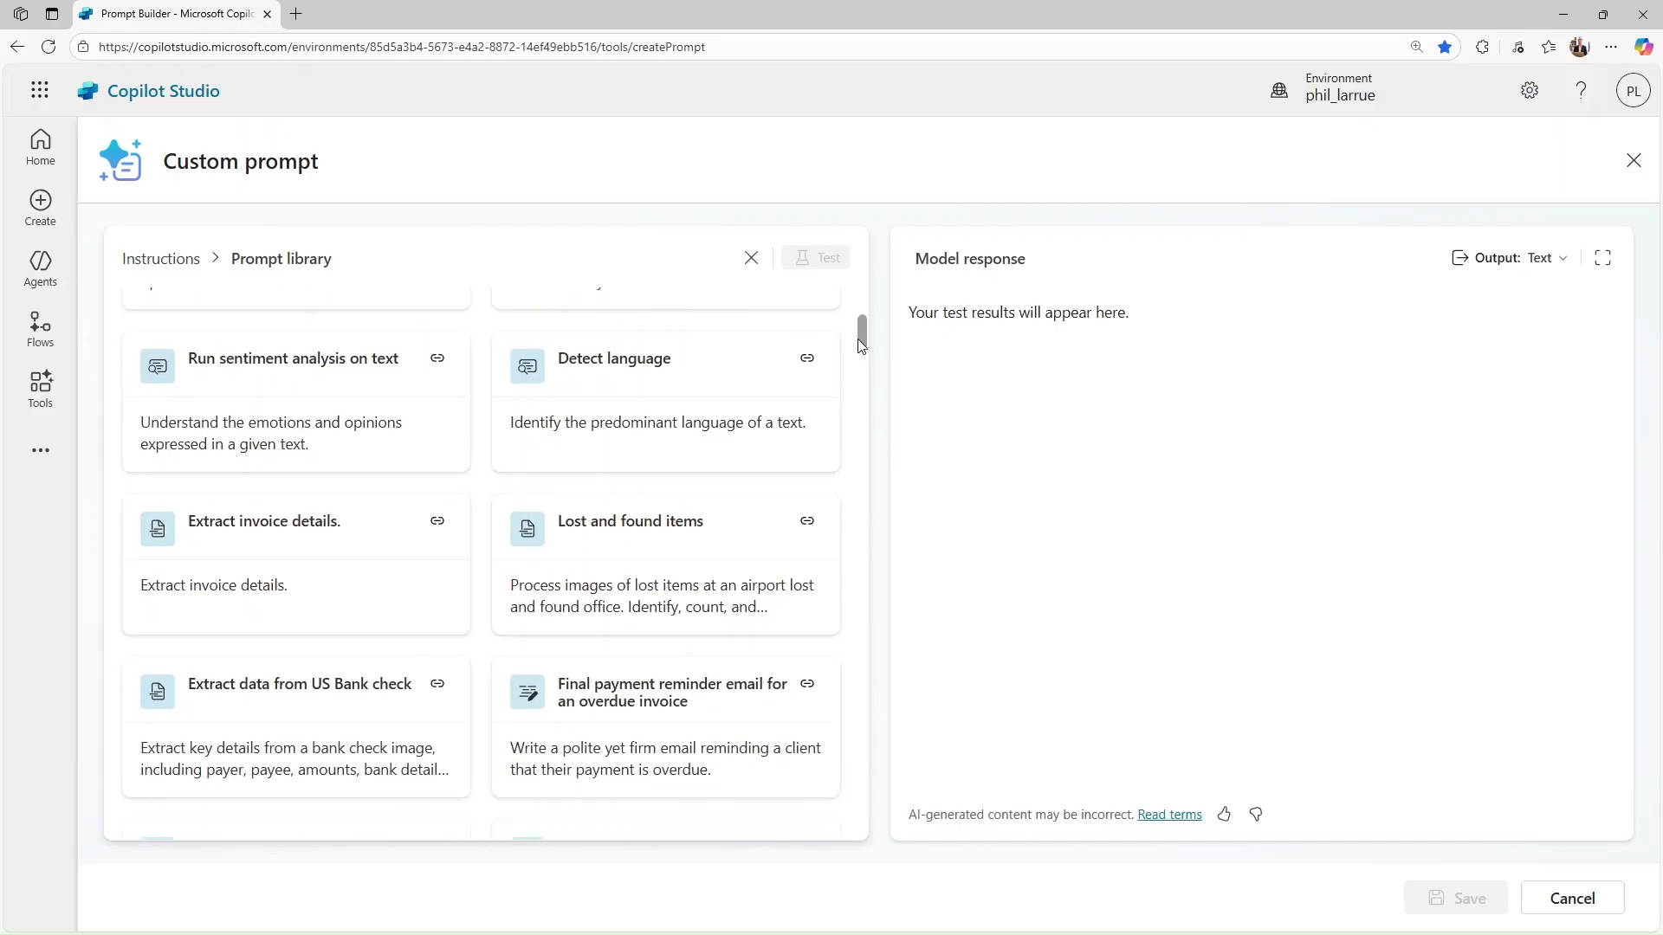
Load the US Bank check extraction template and preview its sample Bank check.png input.
left_click(299, 684)
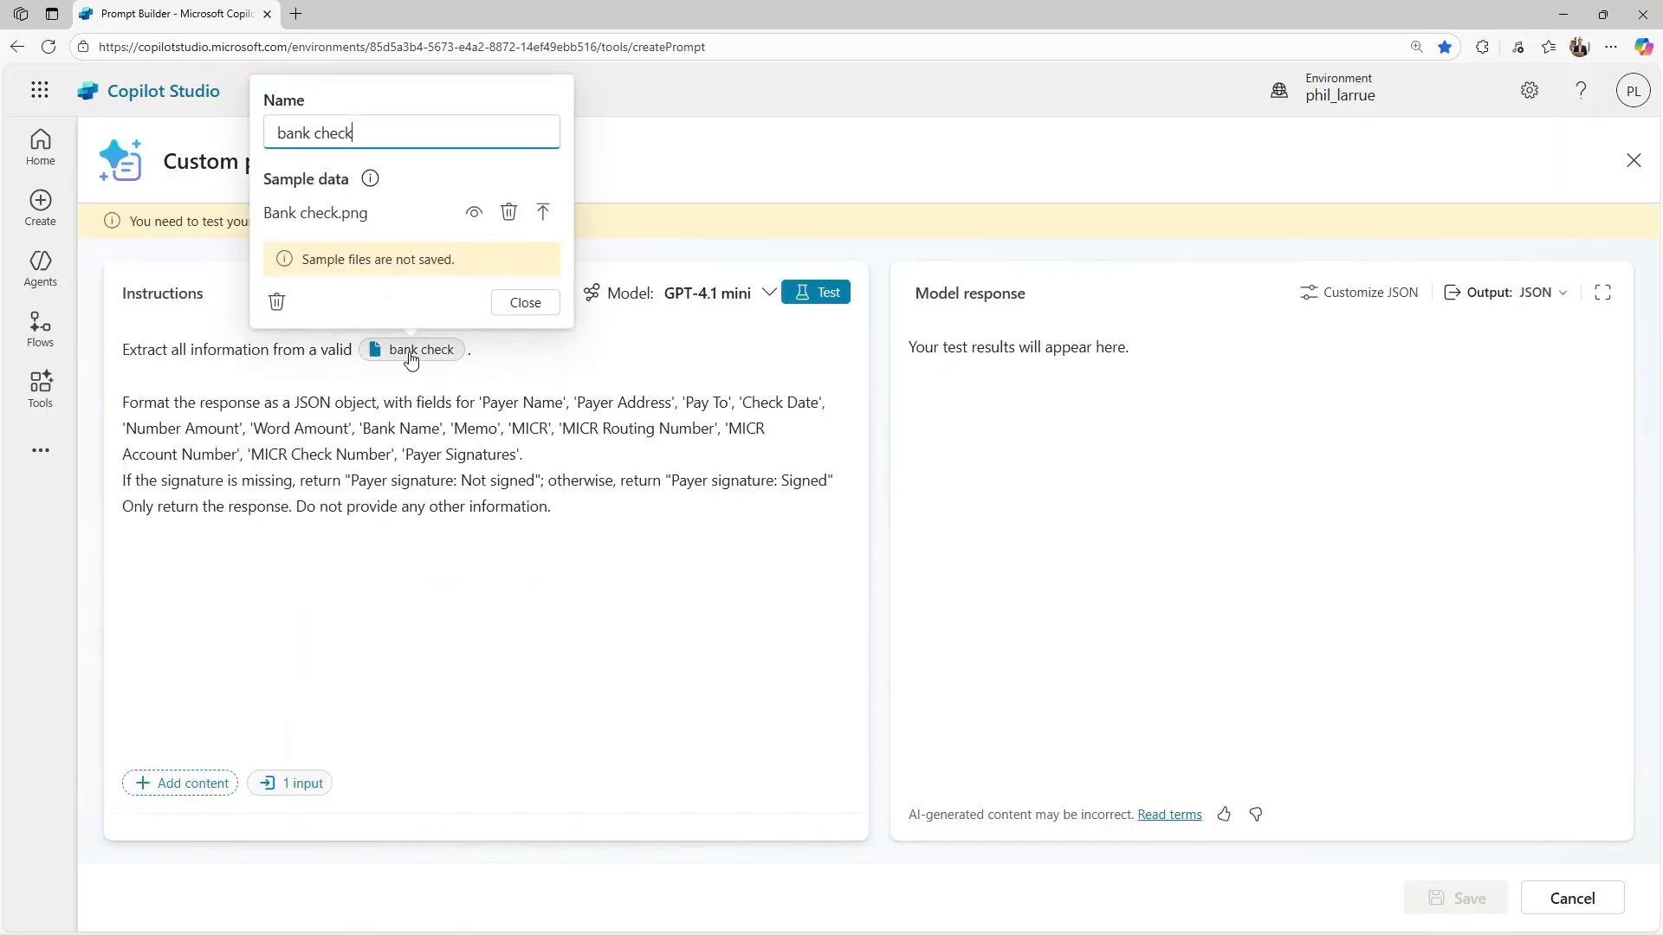
left_click(474, 212)
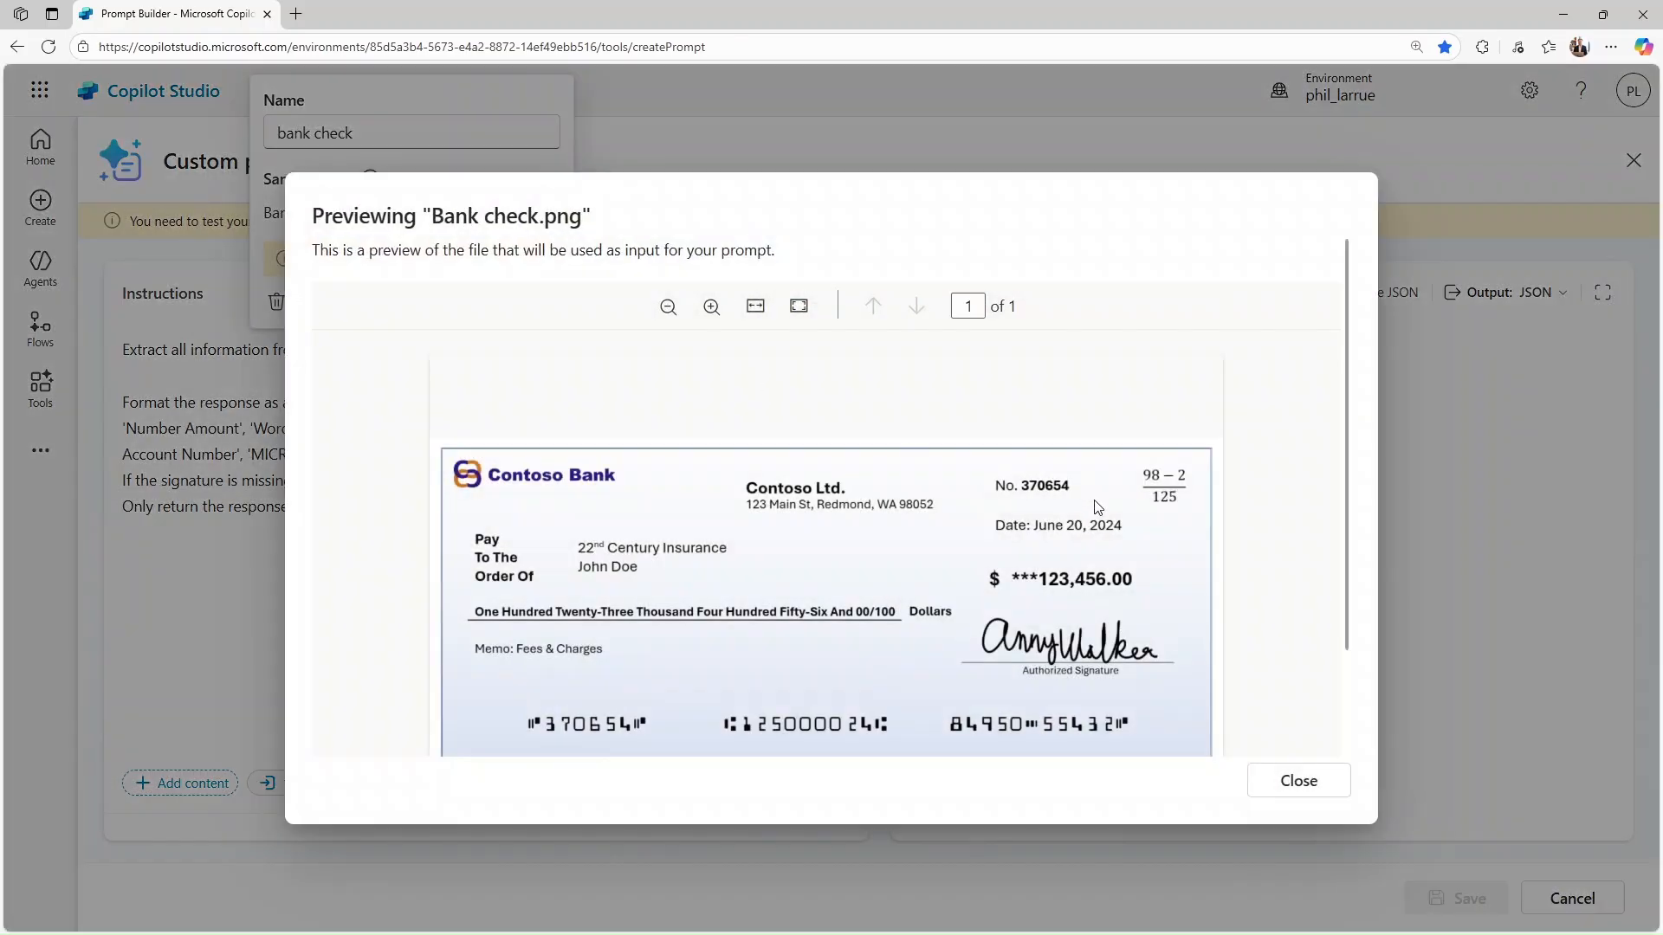
left_click(1298, 782)
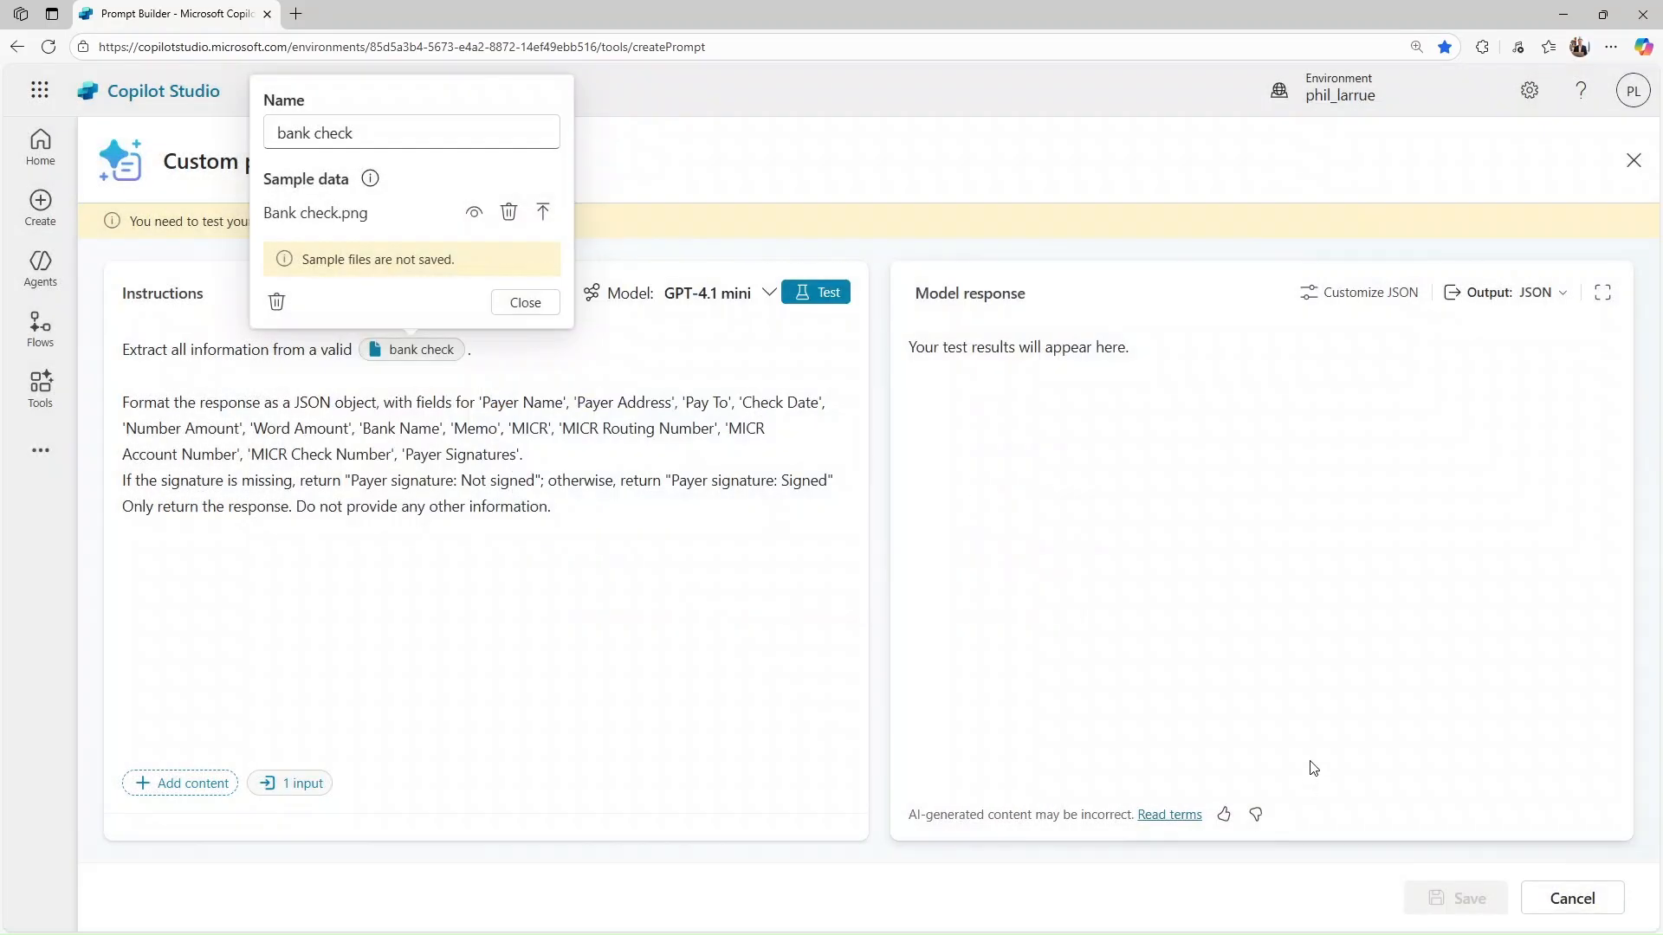
left_click(523, 302)
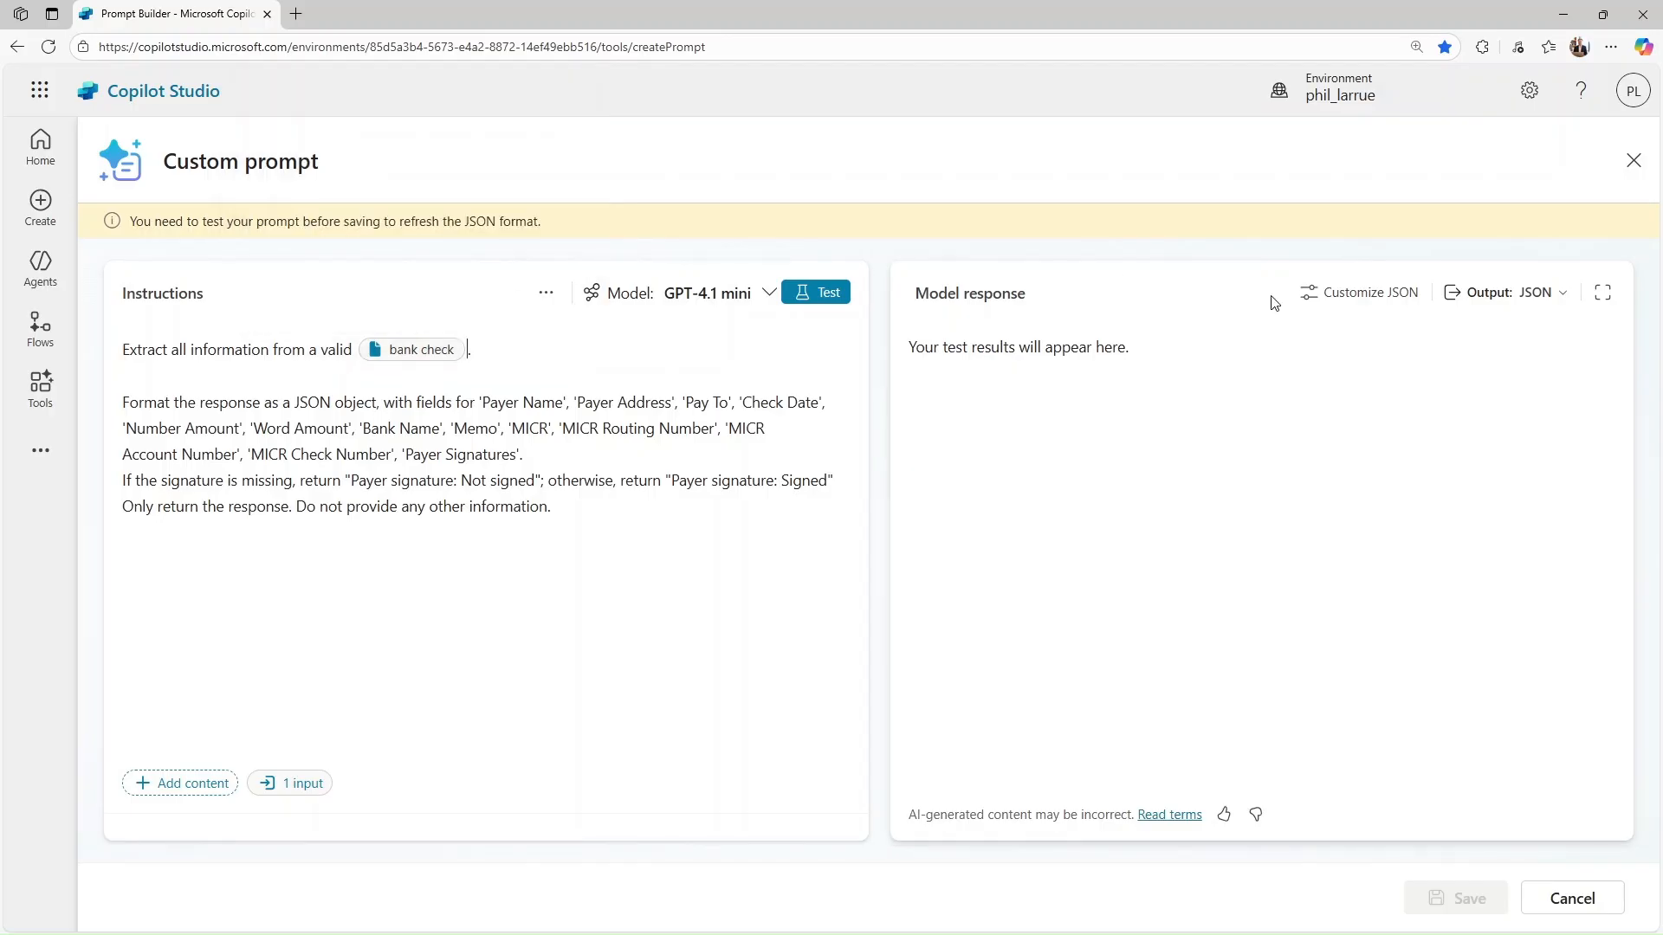
Test the check prompt with Text output to see payer, amounts and MICR fields, then switch output to JSON.
left_click(1531, 292)
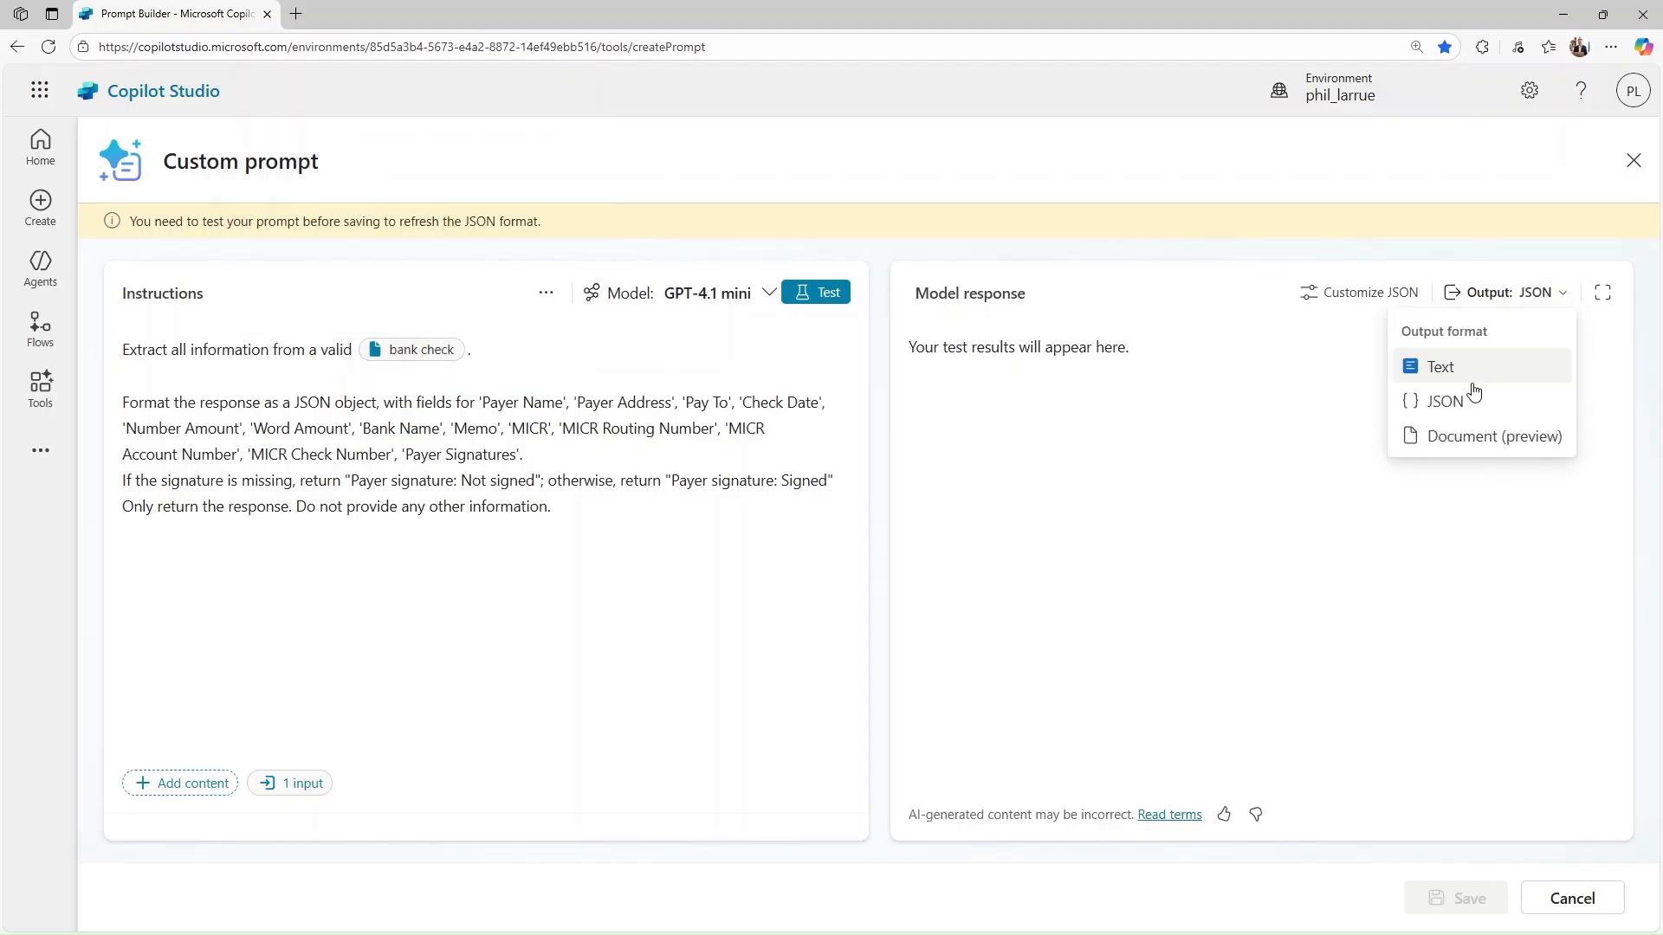
mouse_move(1484, 380)
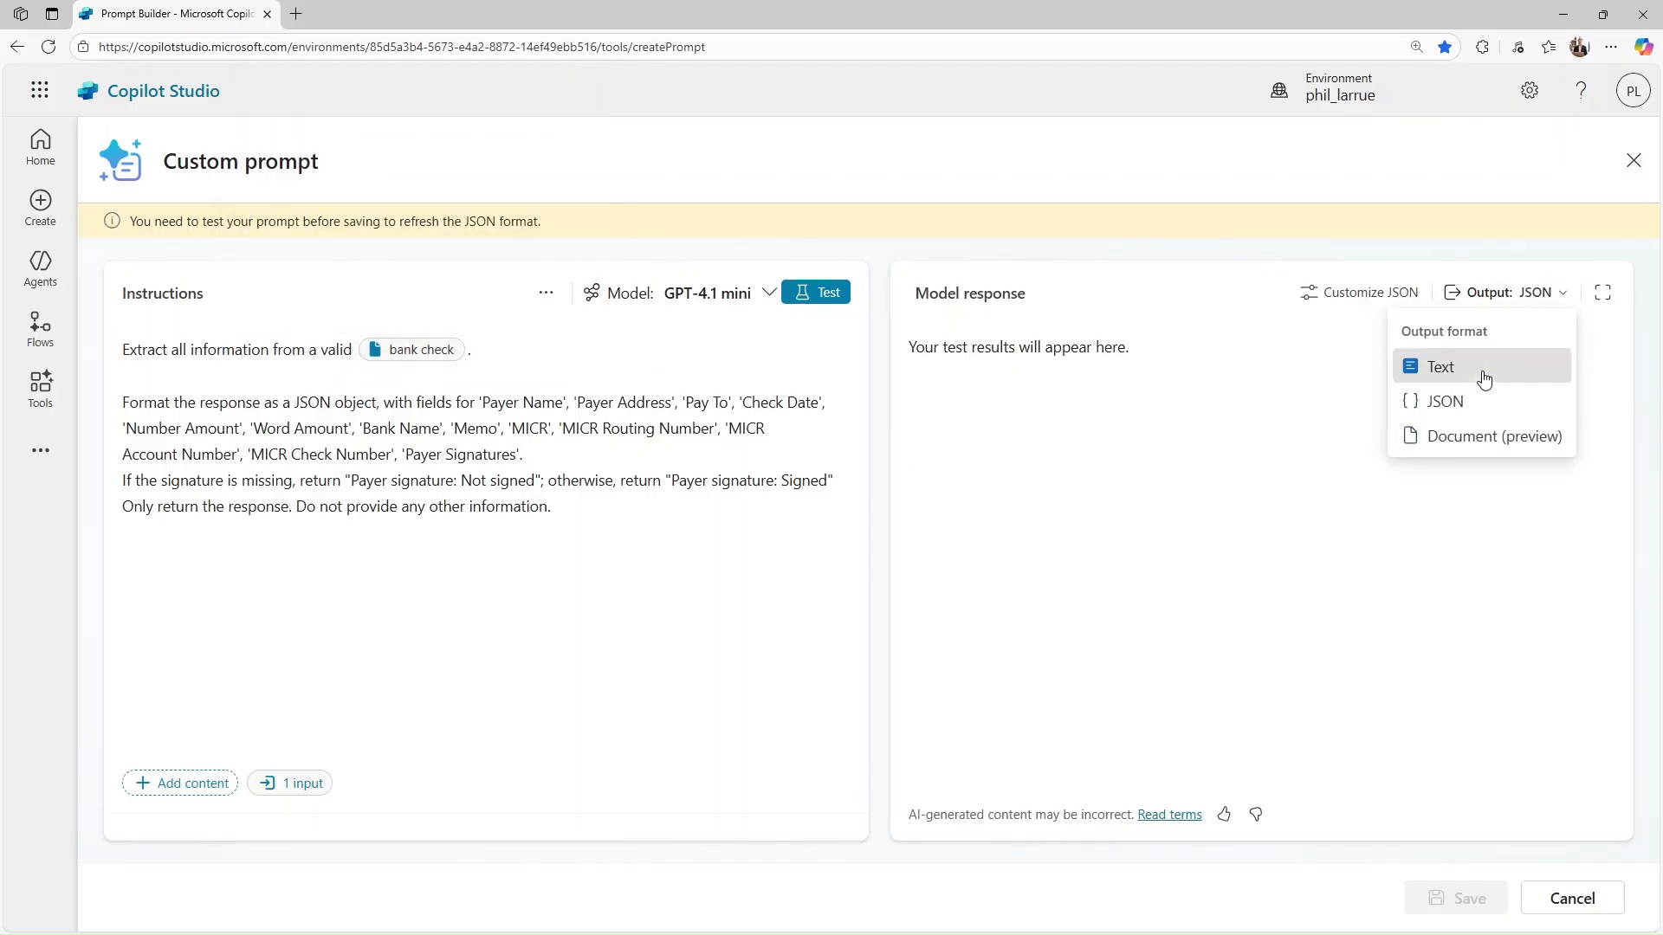
left_click(1439, 365)
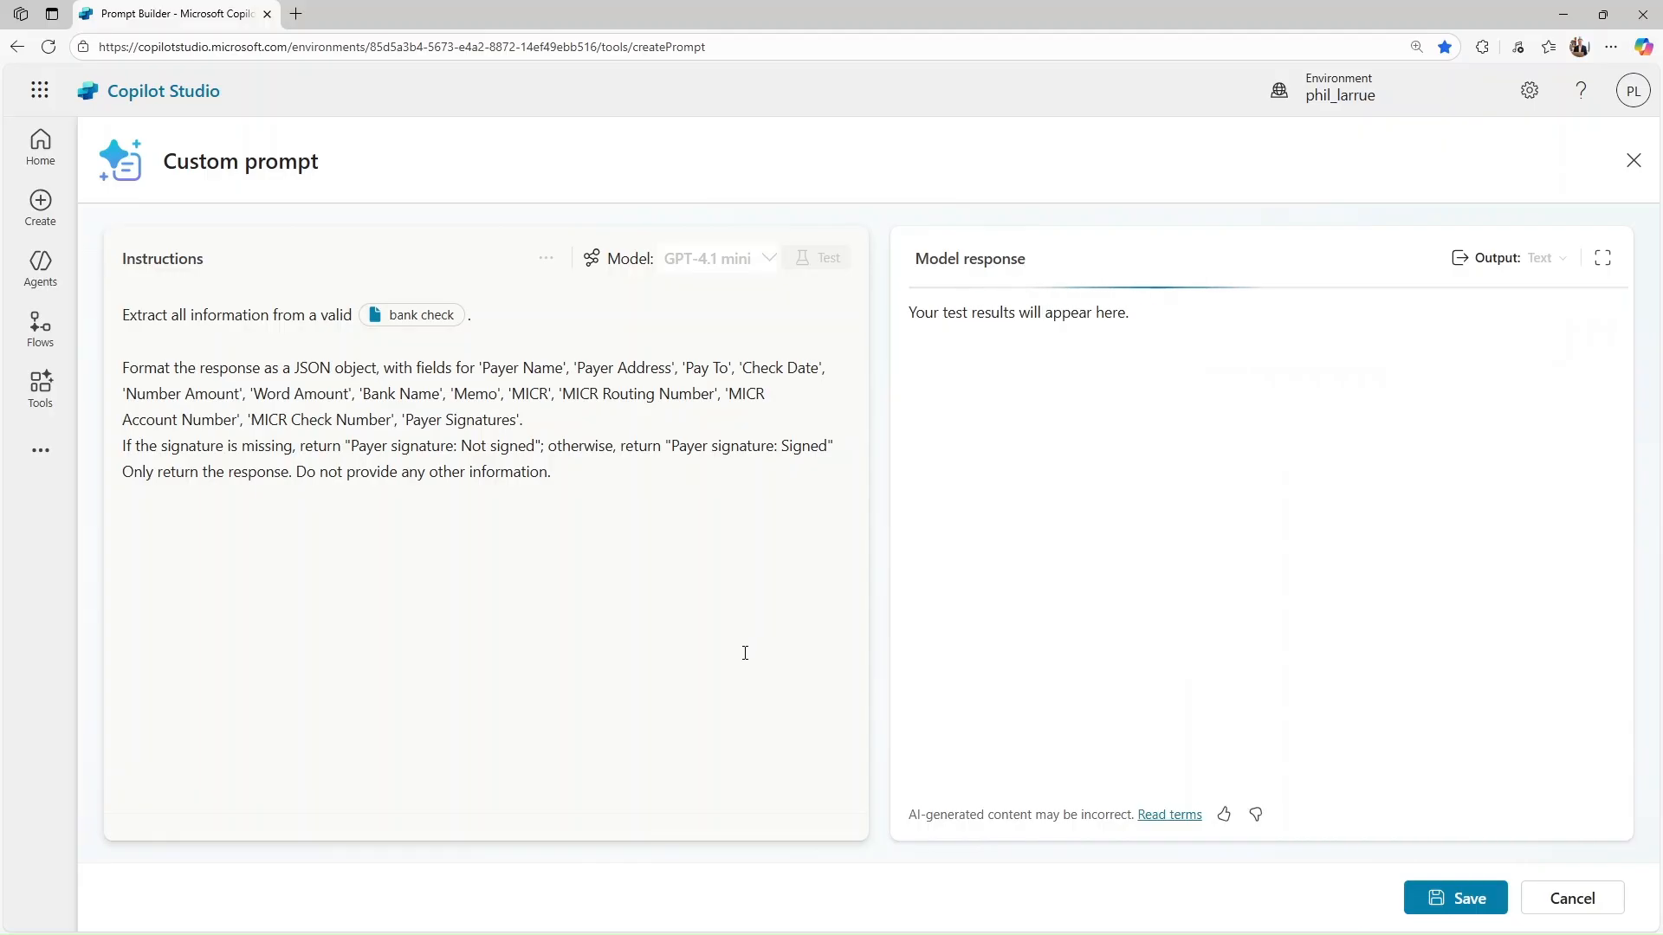
left_click(827, 259)
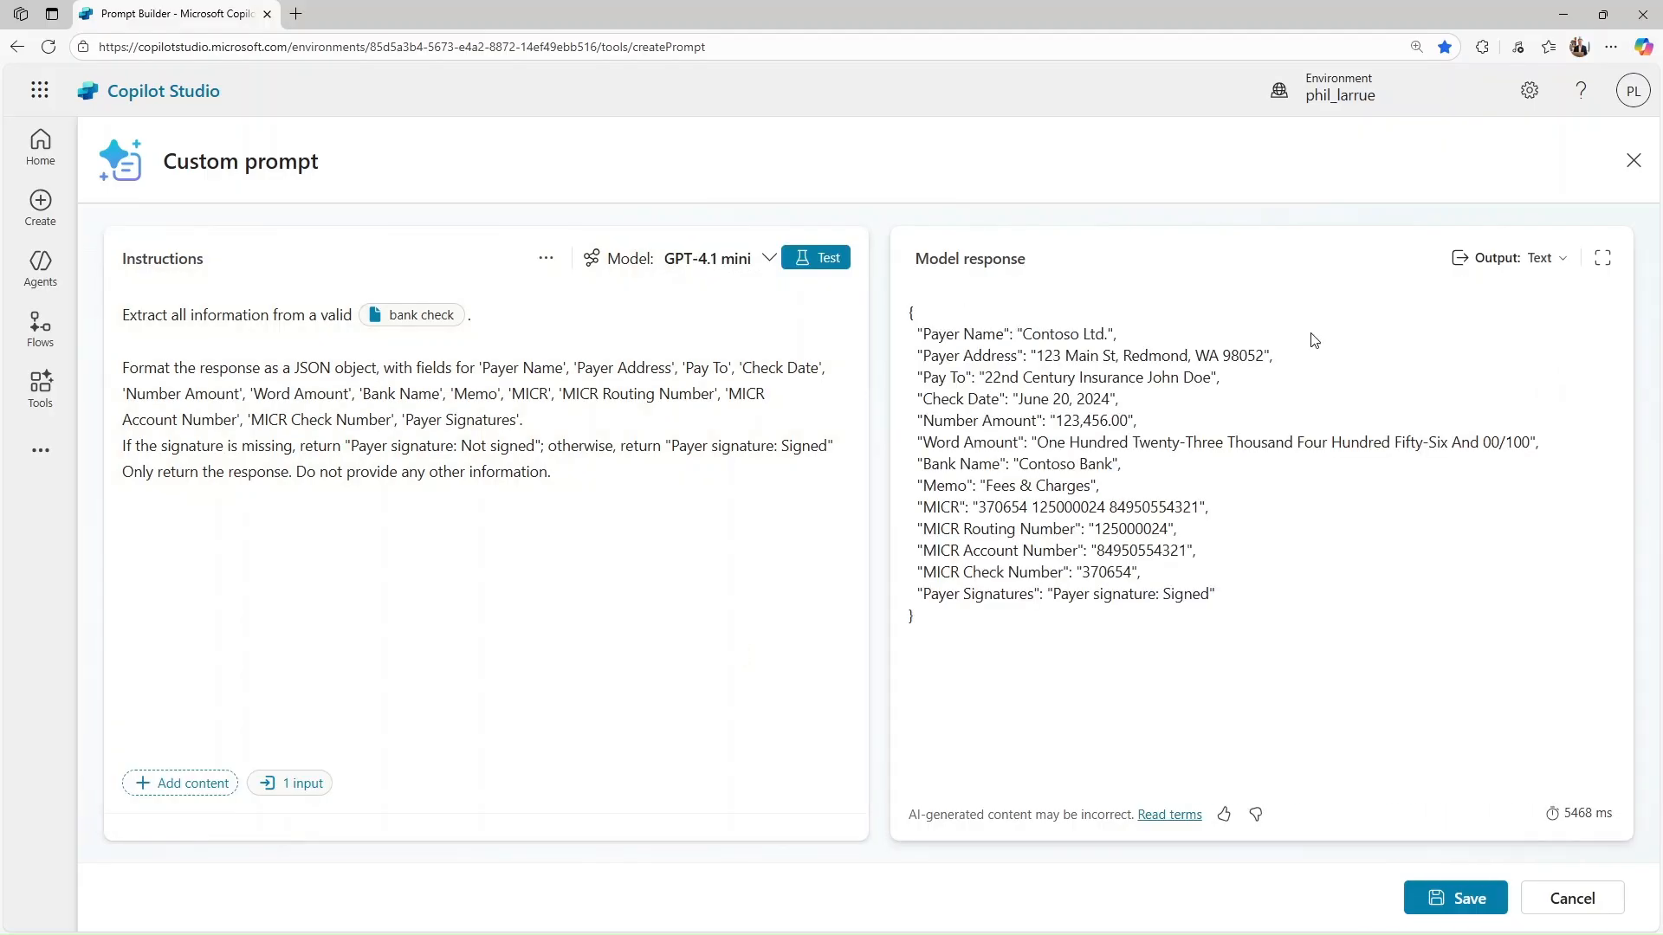
left_click(1515, 258)
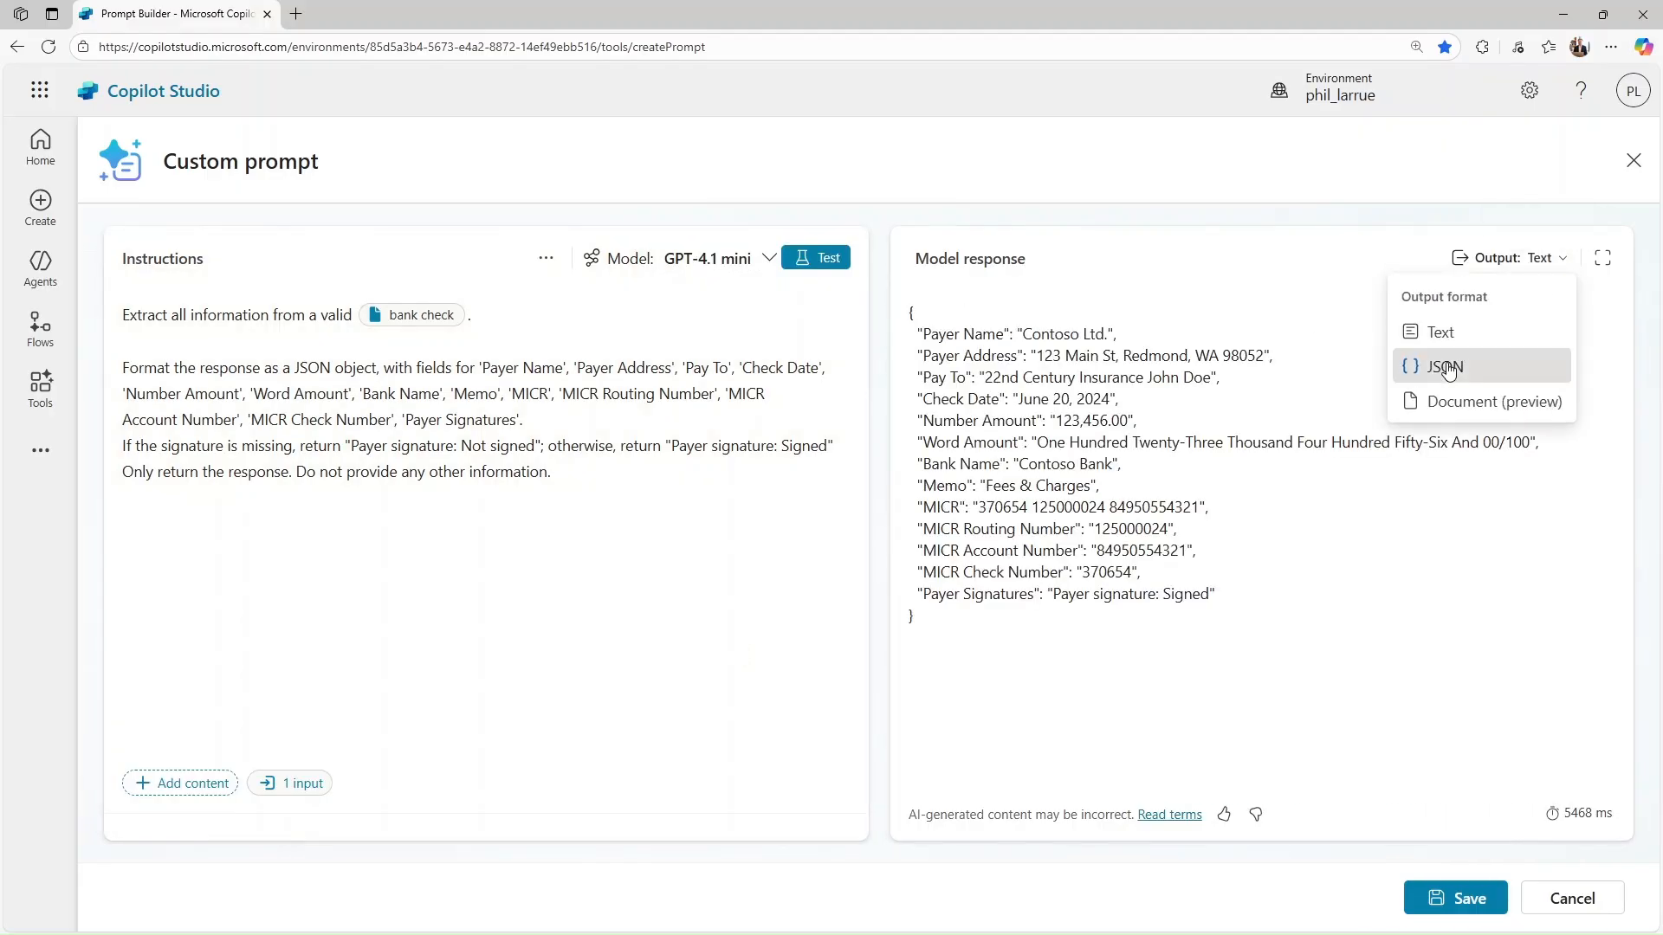
left_click(1444, 366)
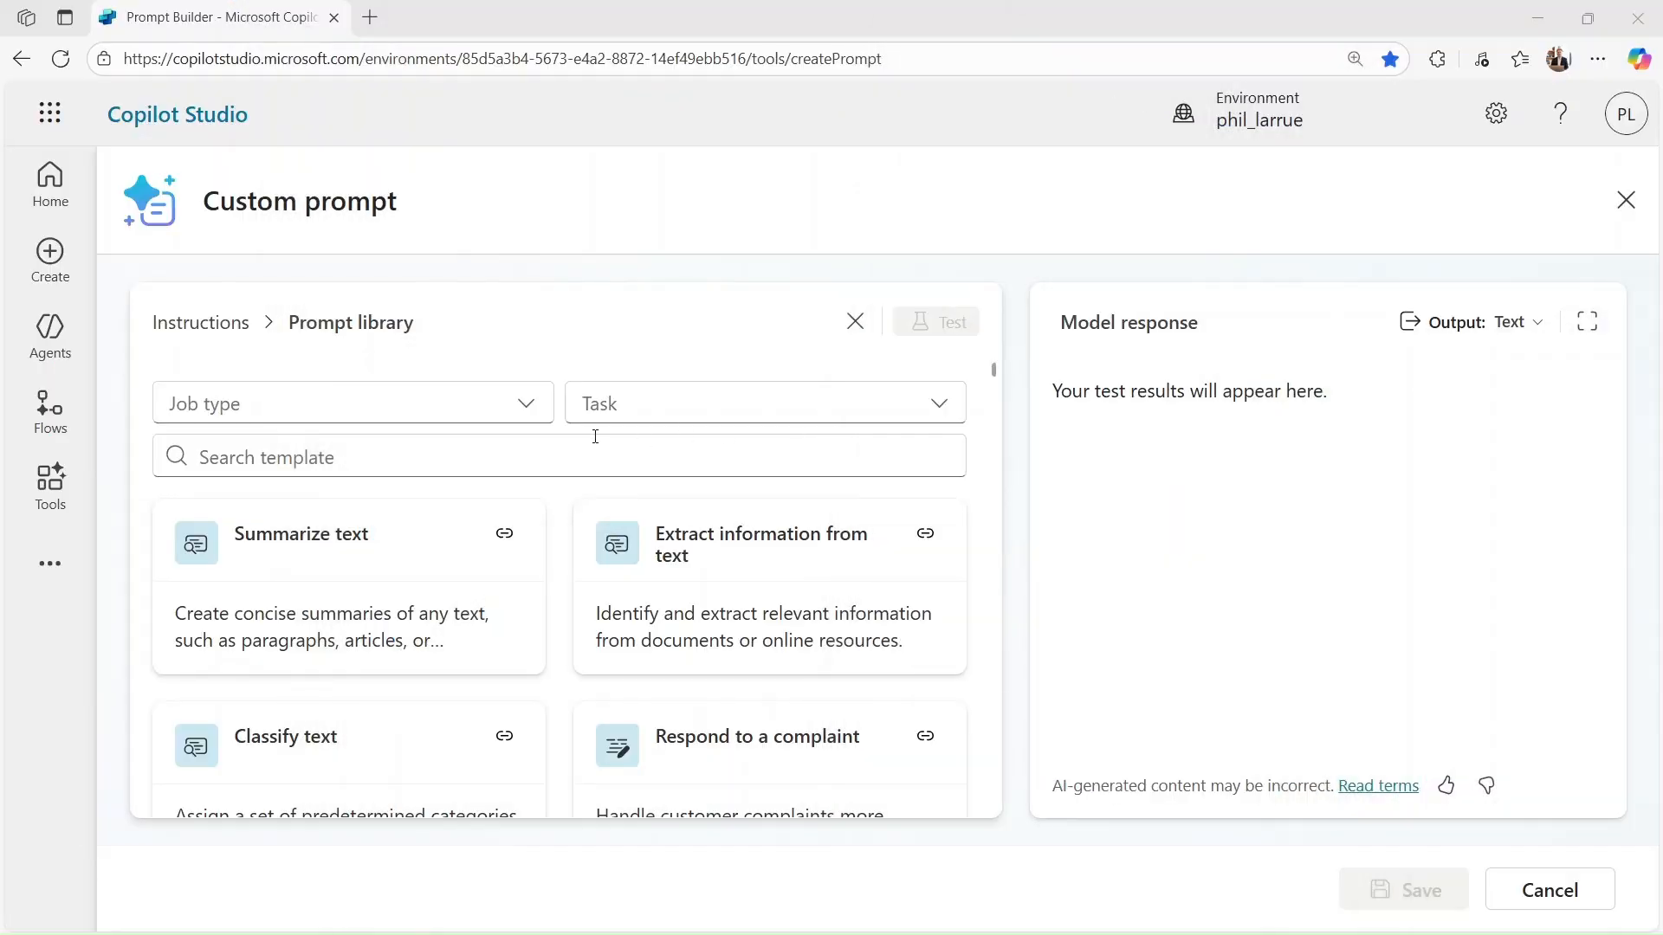
Filter the prompt library to Sales job type and Create tasks.
left_click(352, 403)
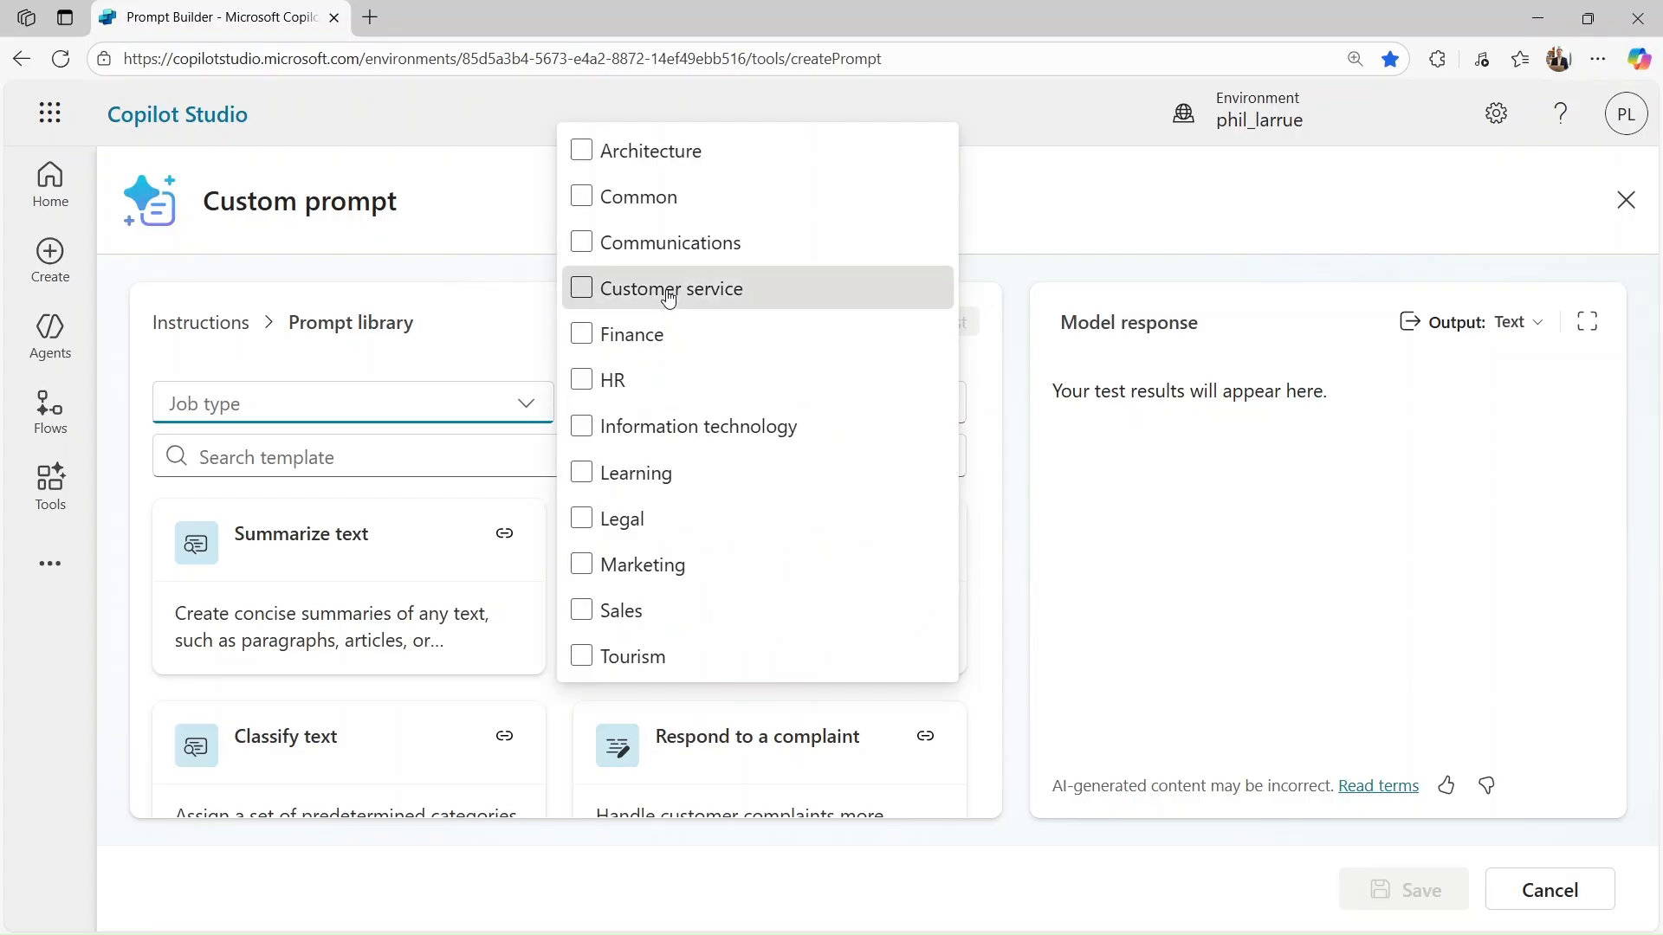
left_click(582, 288)
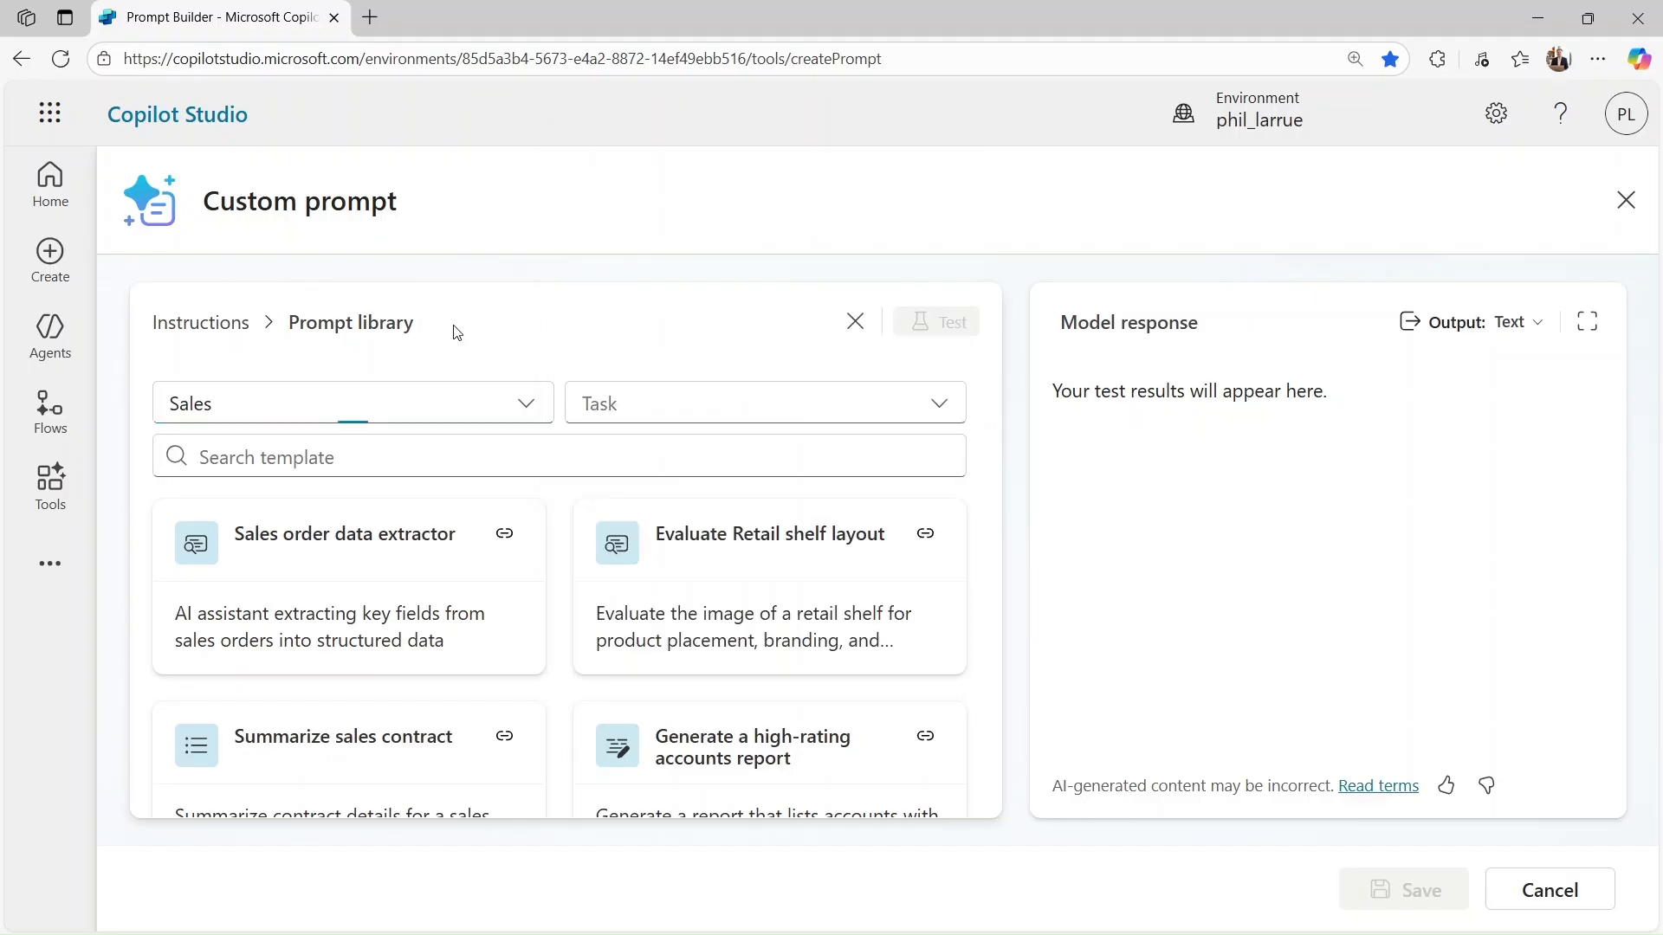
left_click(762, 404)
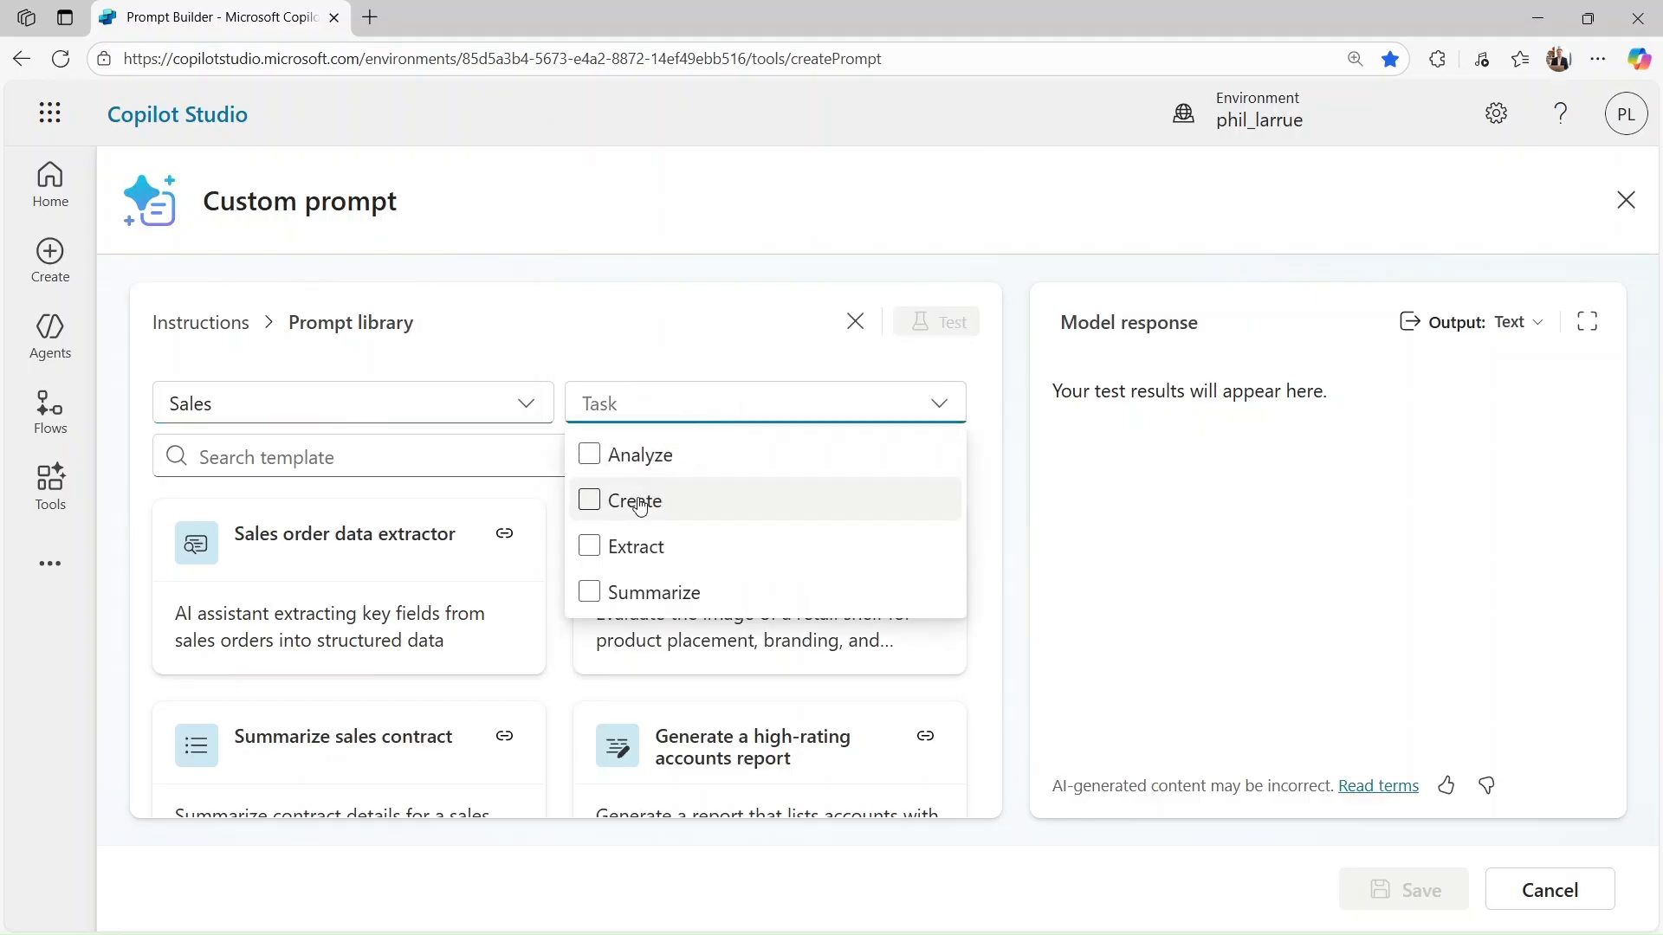
left_click(639, 499)
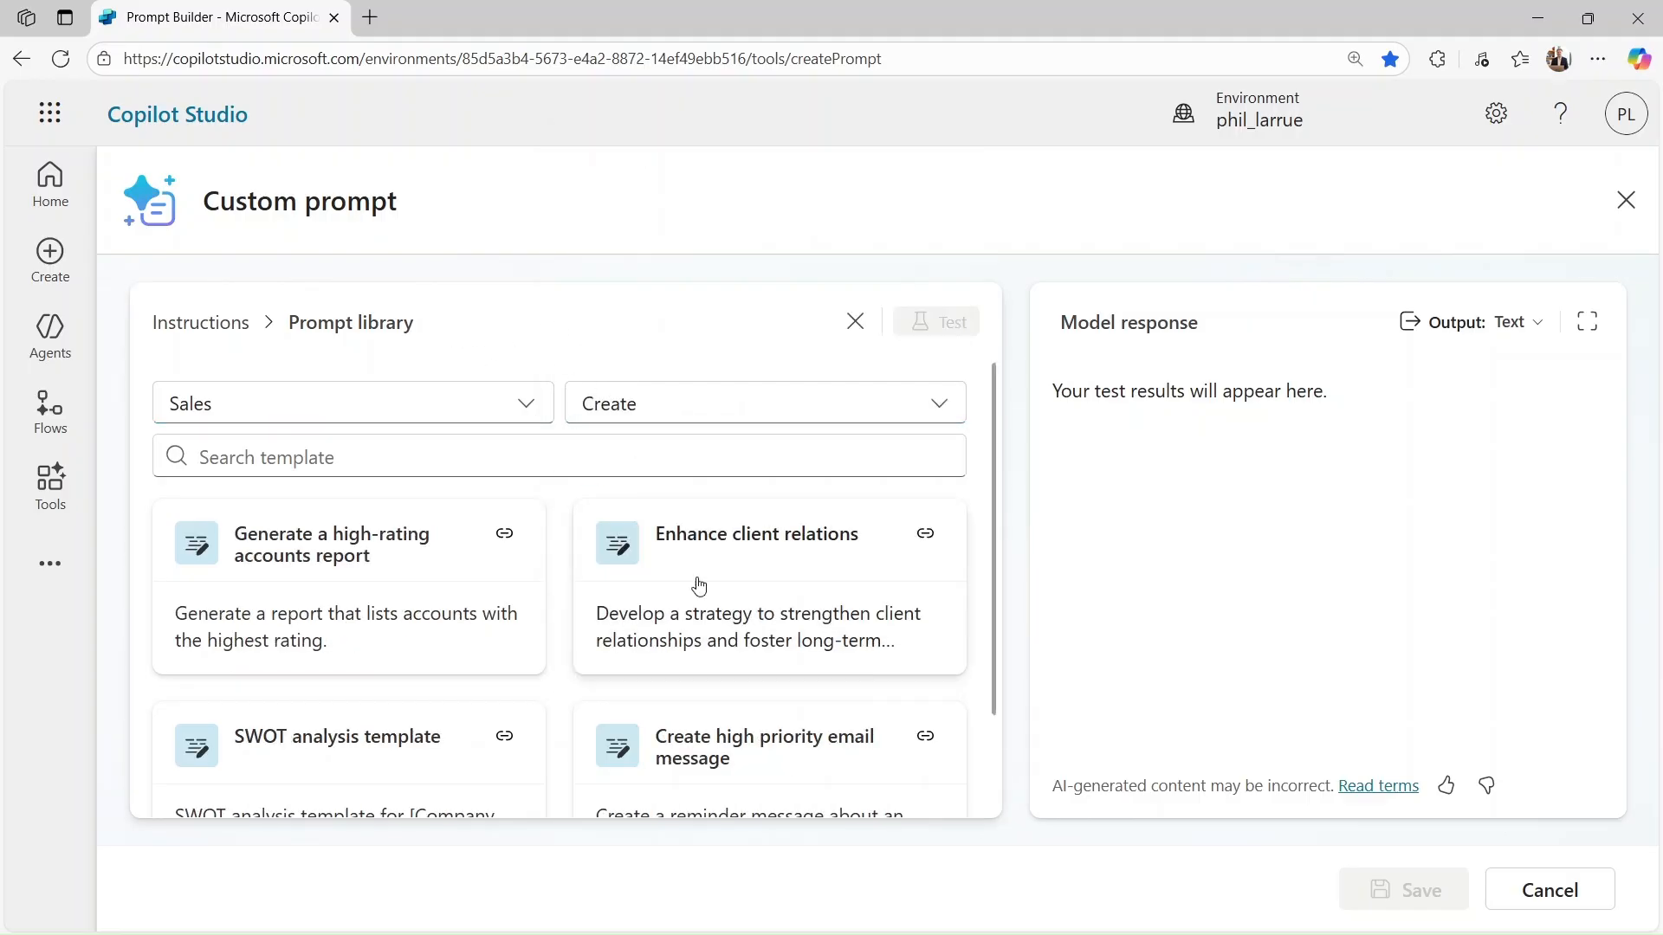
left_click(854, 322)
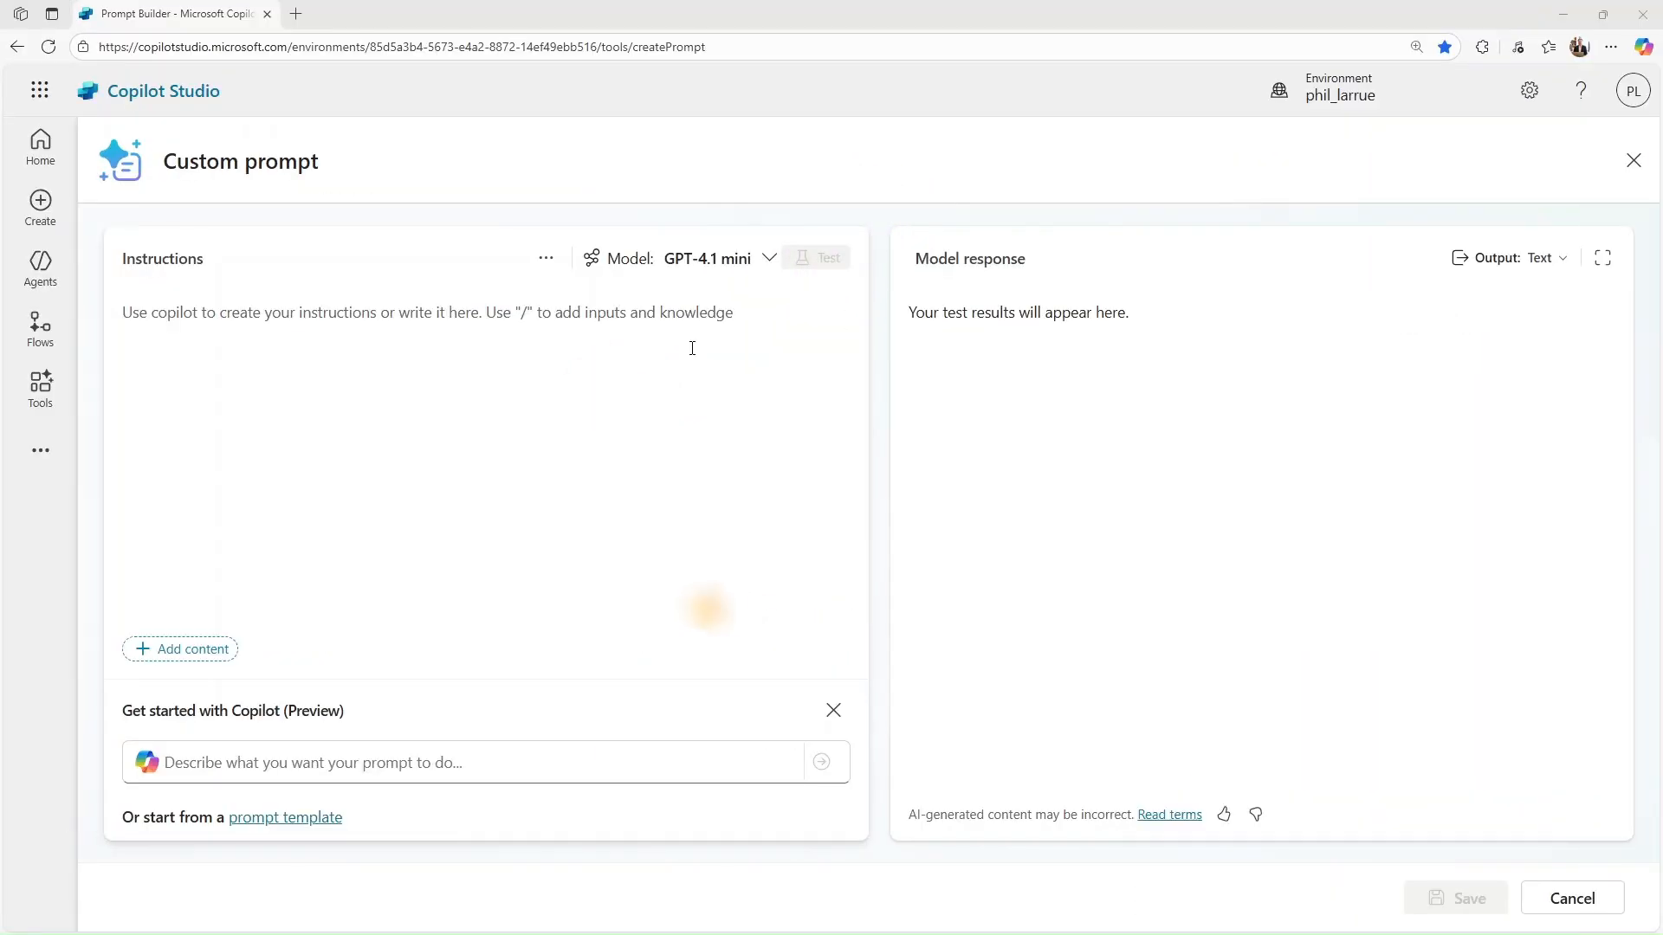
Enable the code interpreter in settings and load the bar chart of opportunities template.
left_click(545, 259)
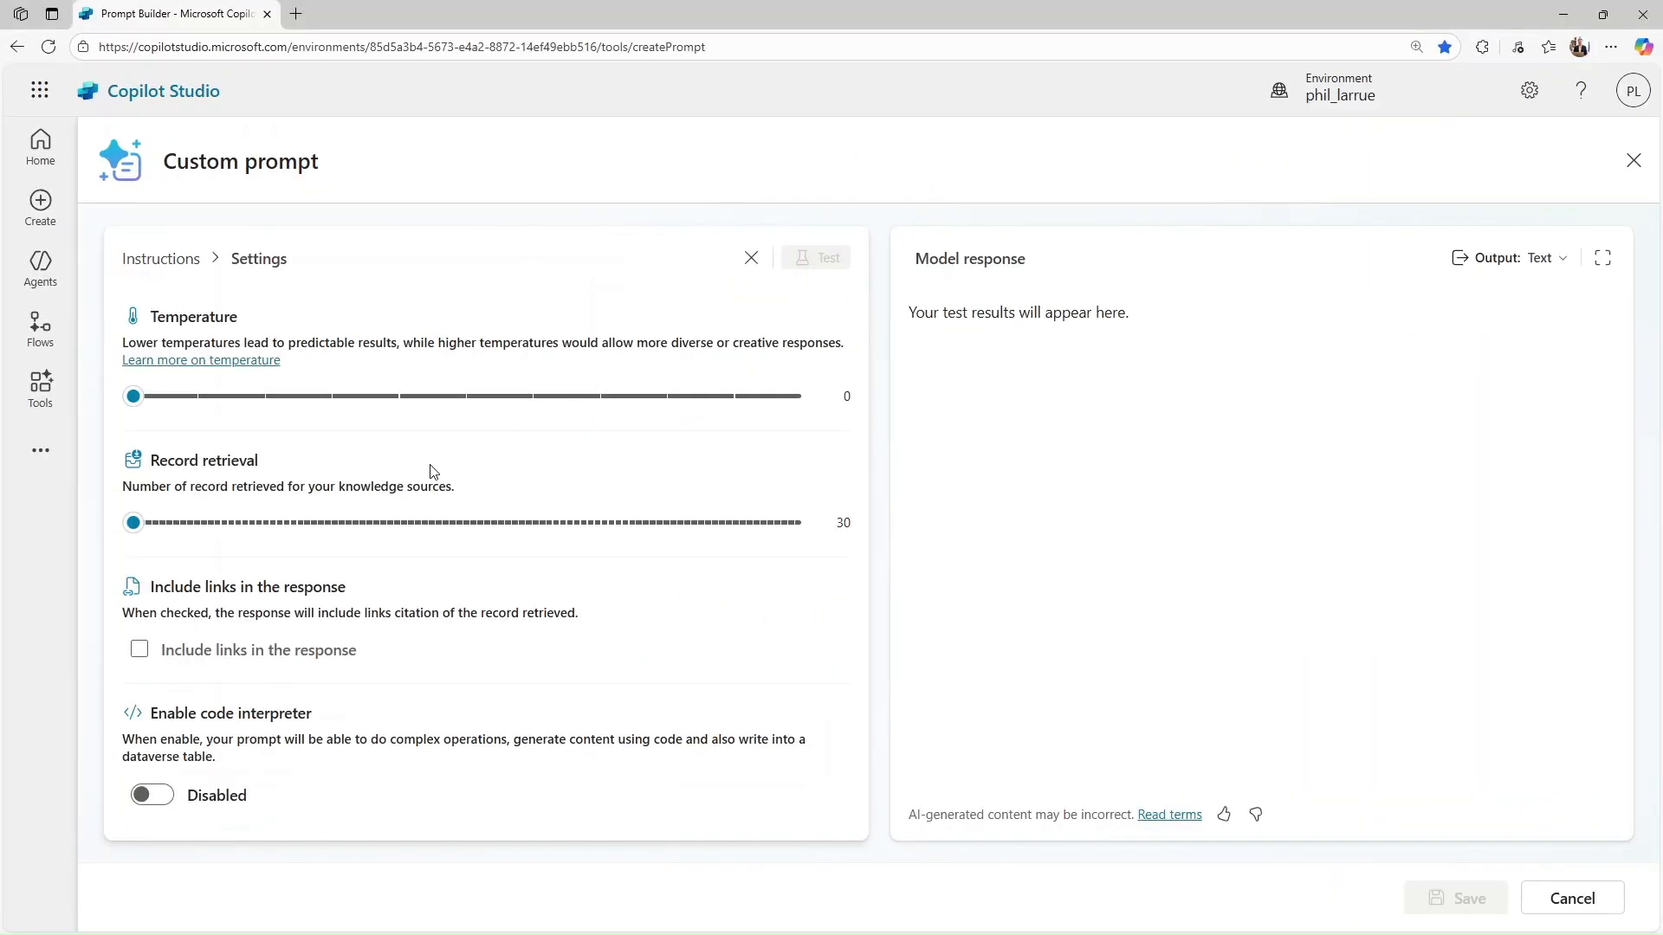
left_click(153, 795)
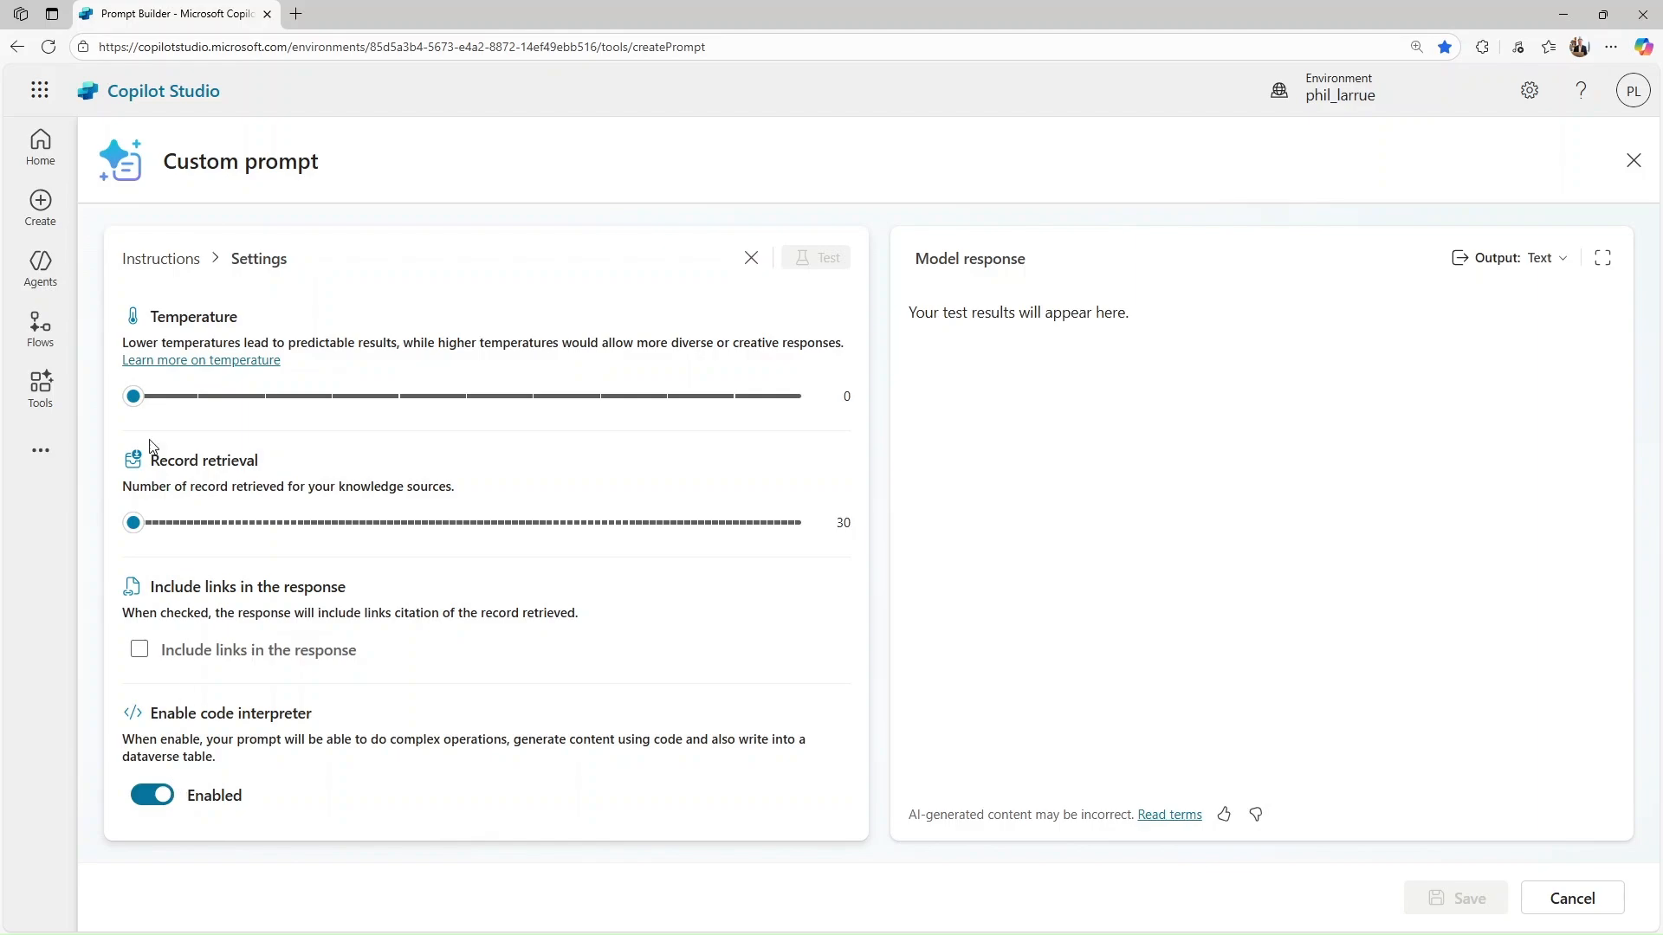
left_click(431, 258)
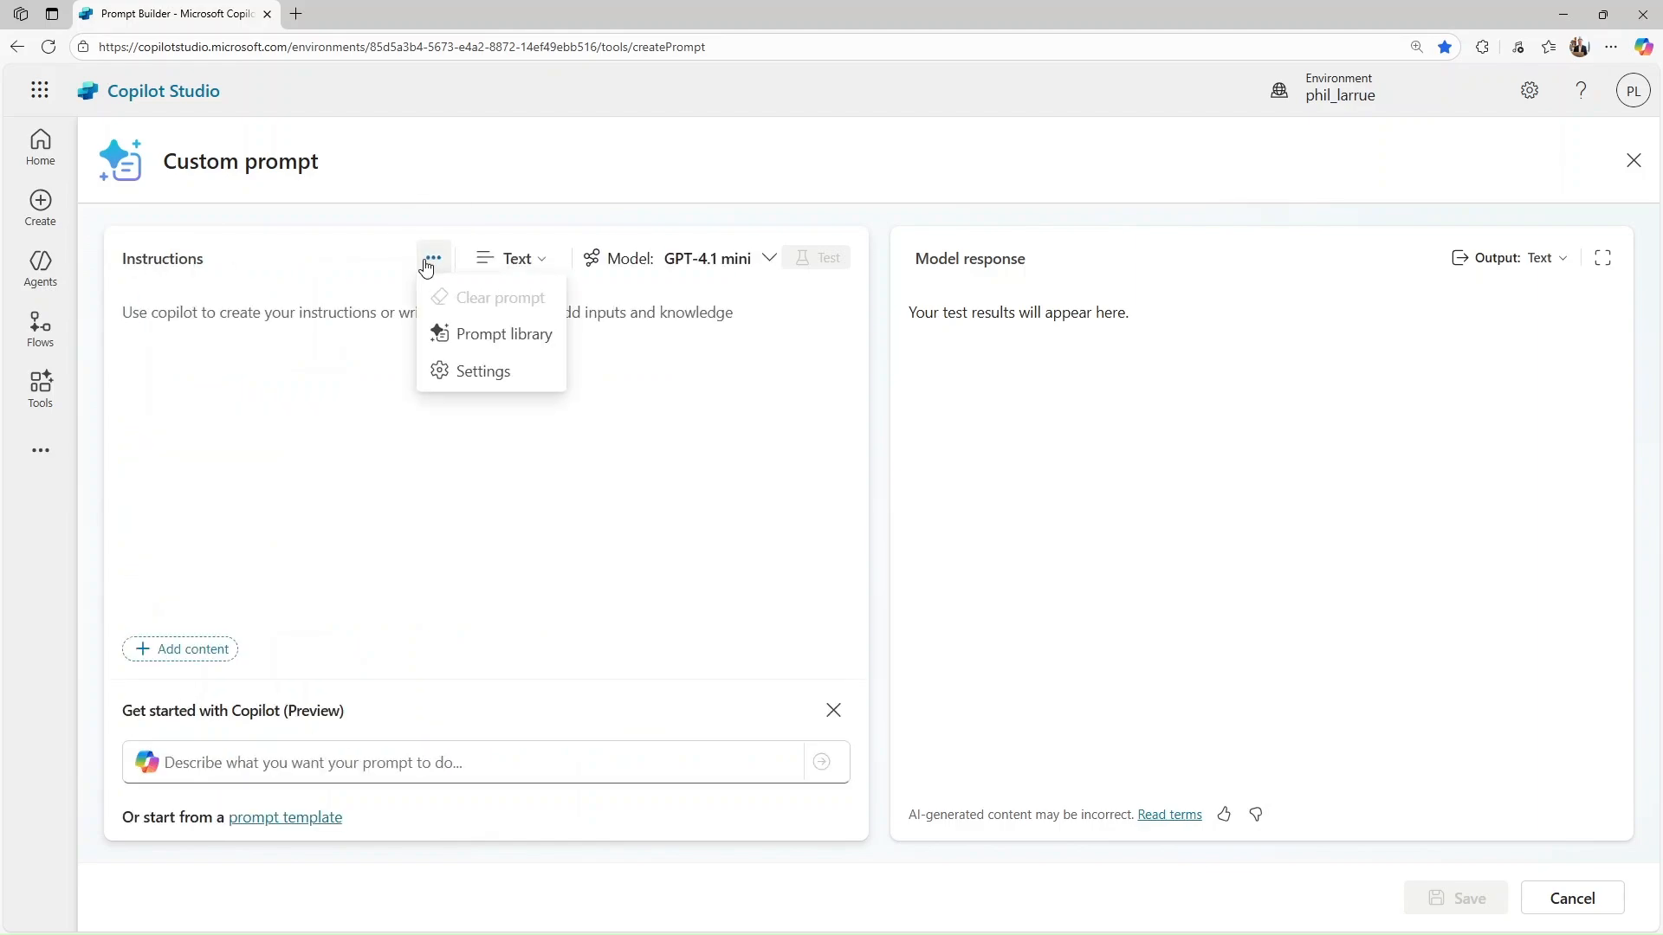
left_click(503, 334)
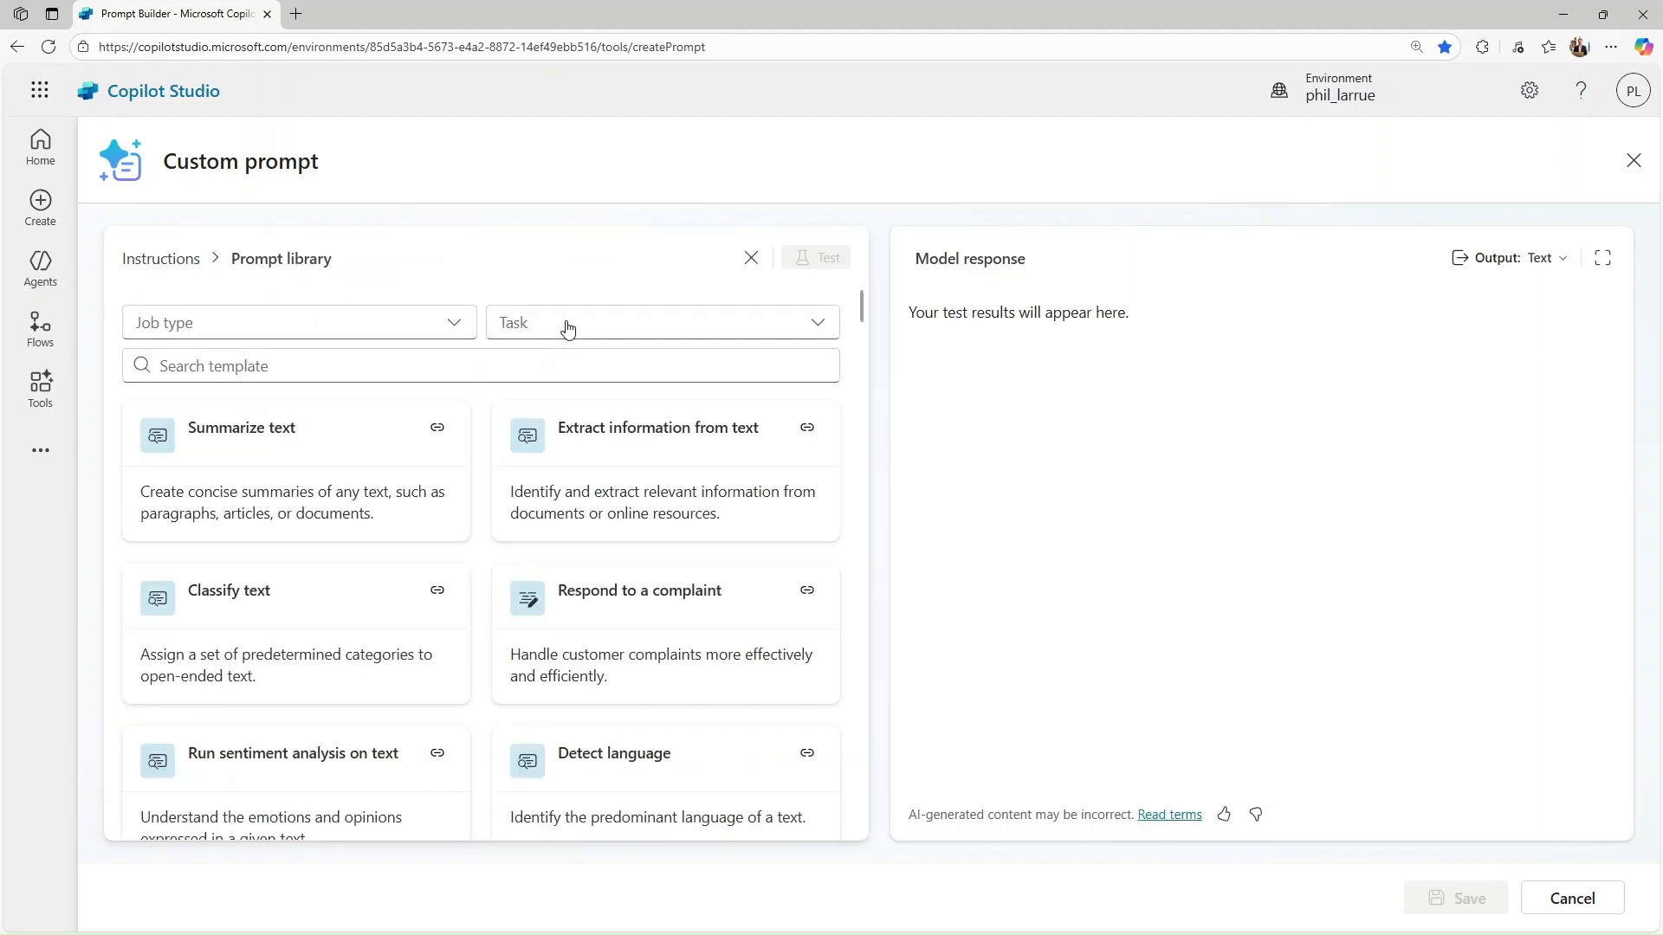
left_click(658, 323)
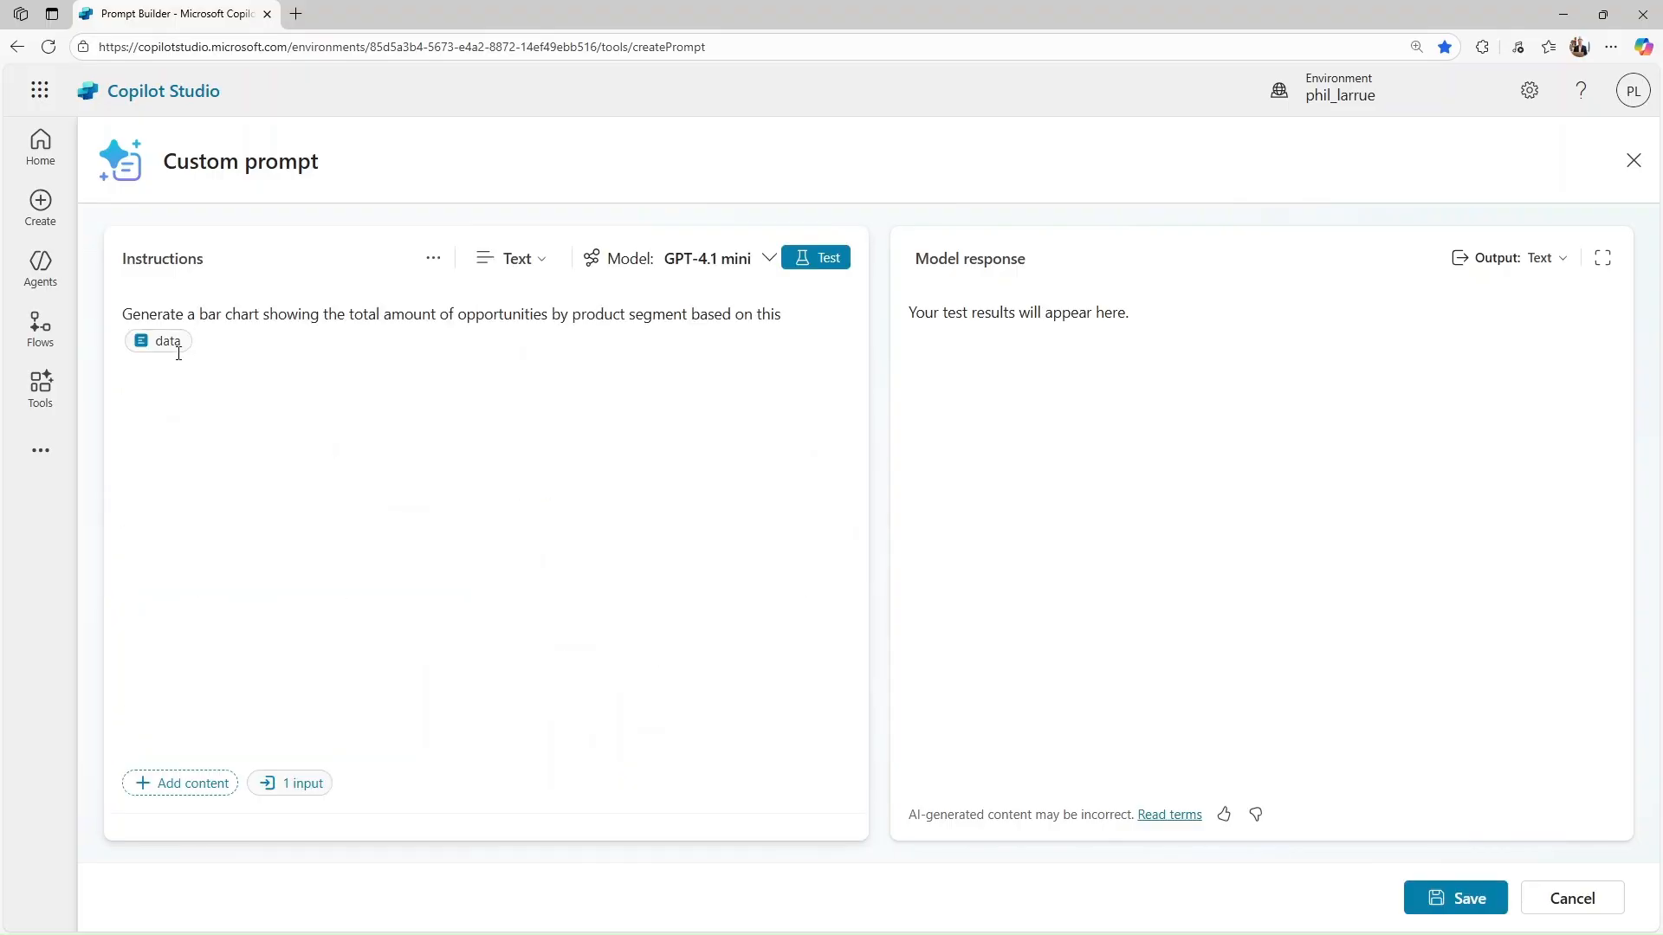
left_click(157, 342)
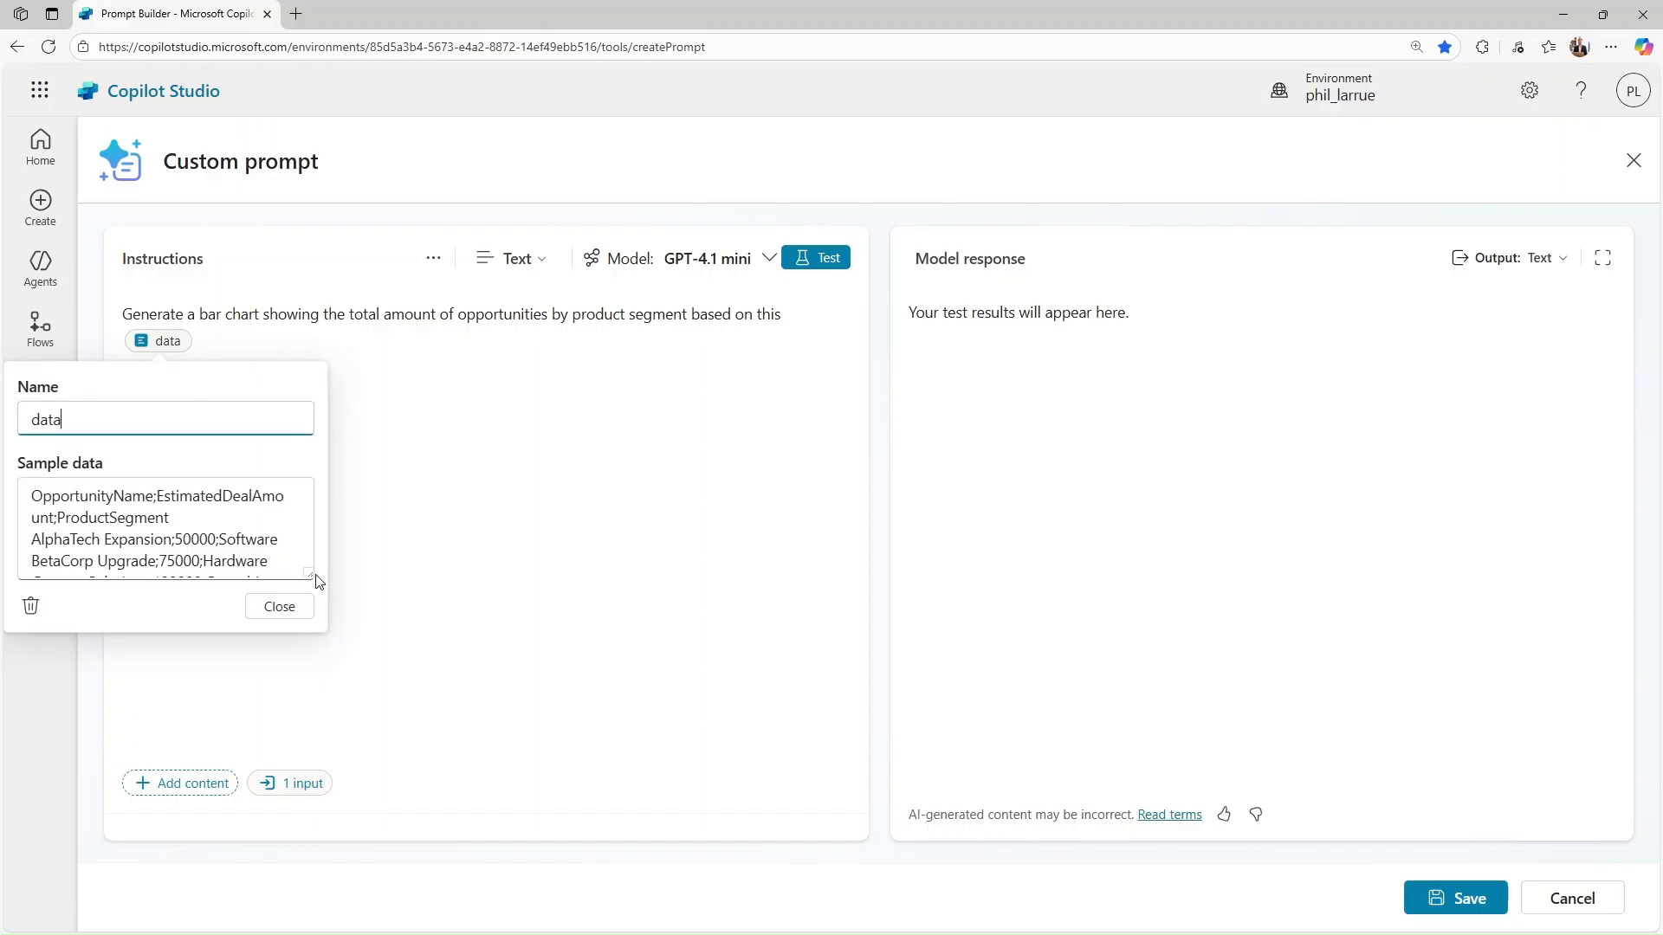
left_click_drag(310, 582, 353, 766)
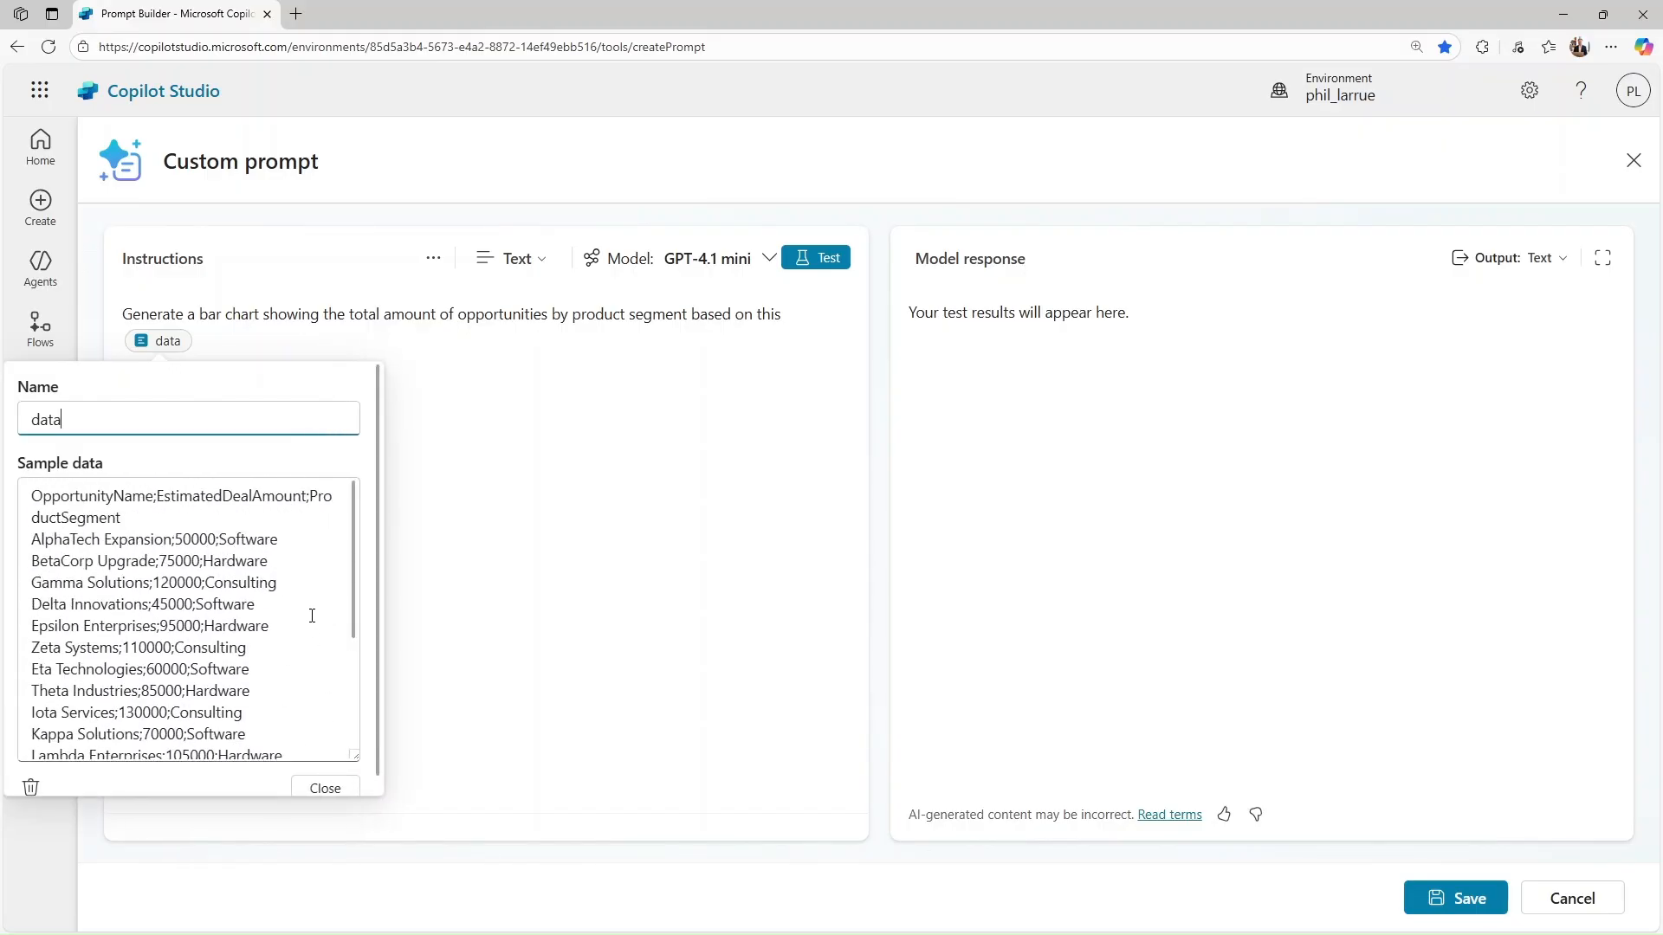
left_click(324, 788)
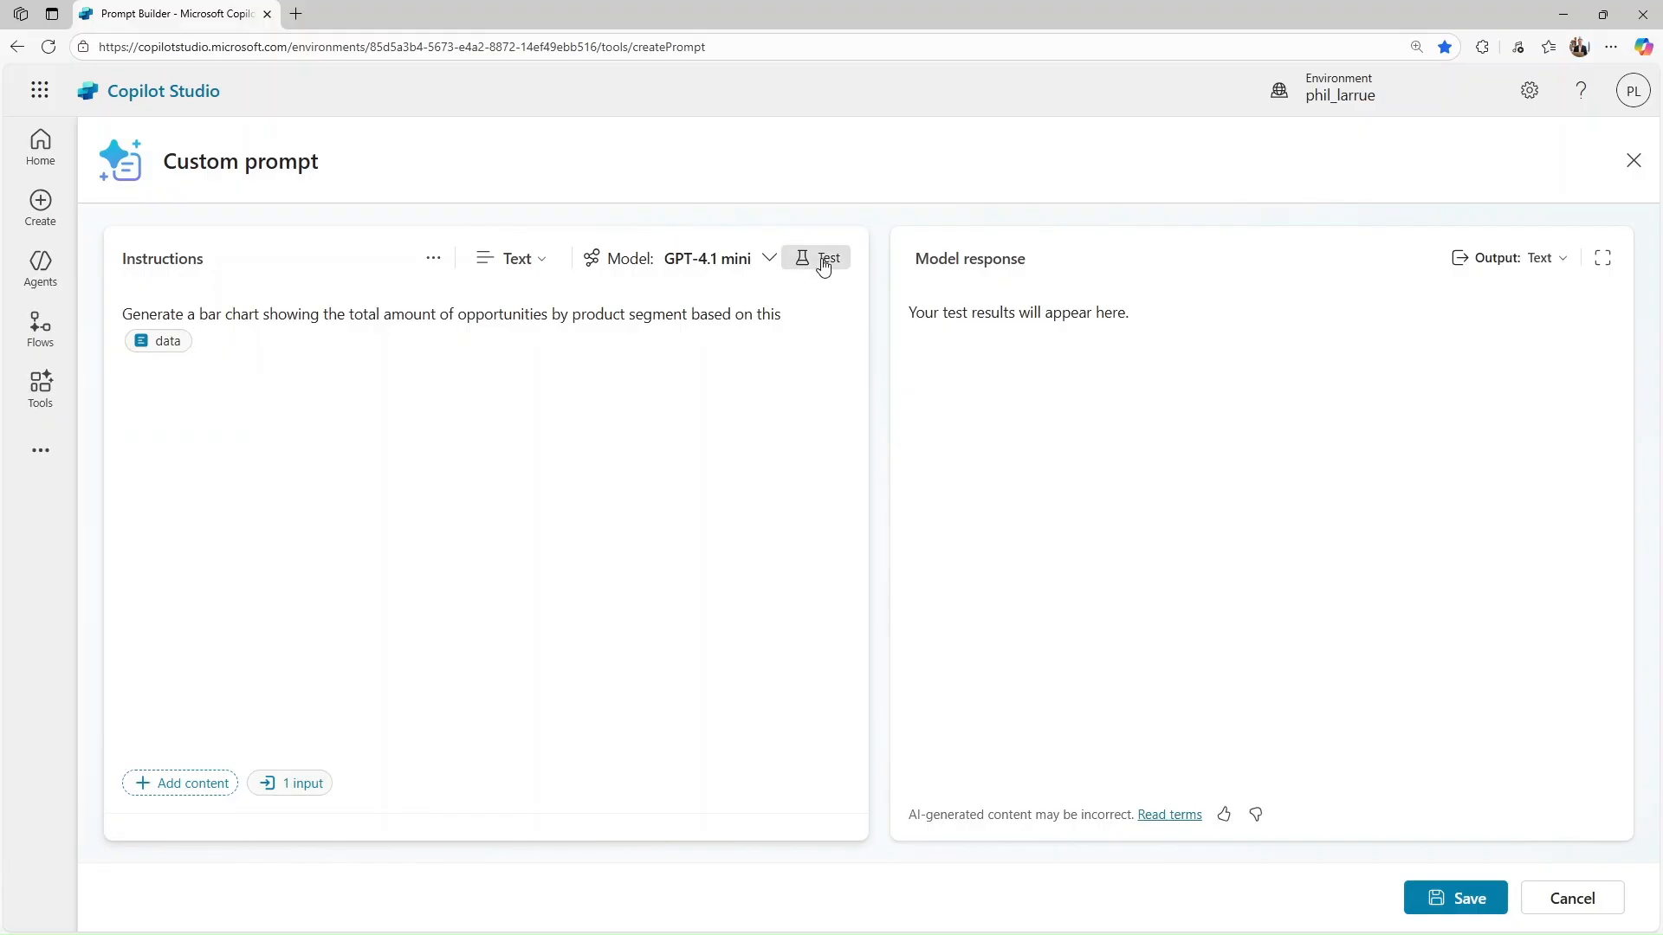
Run a test of the bar chart prompt on its sample opportunity data.
left_click(827, 258)
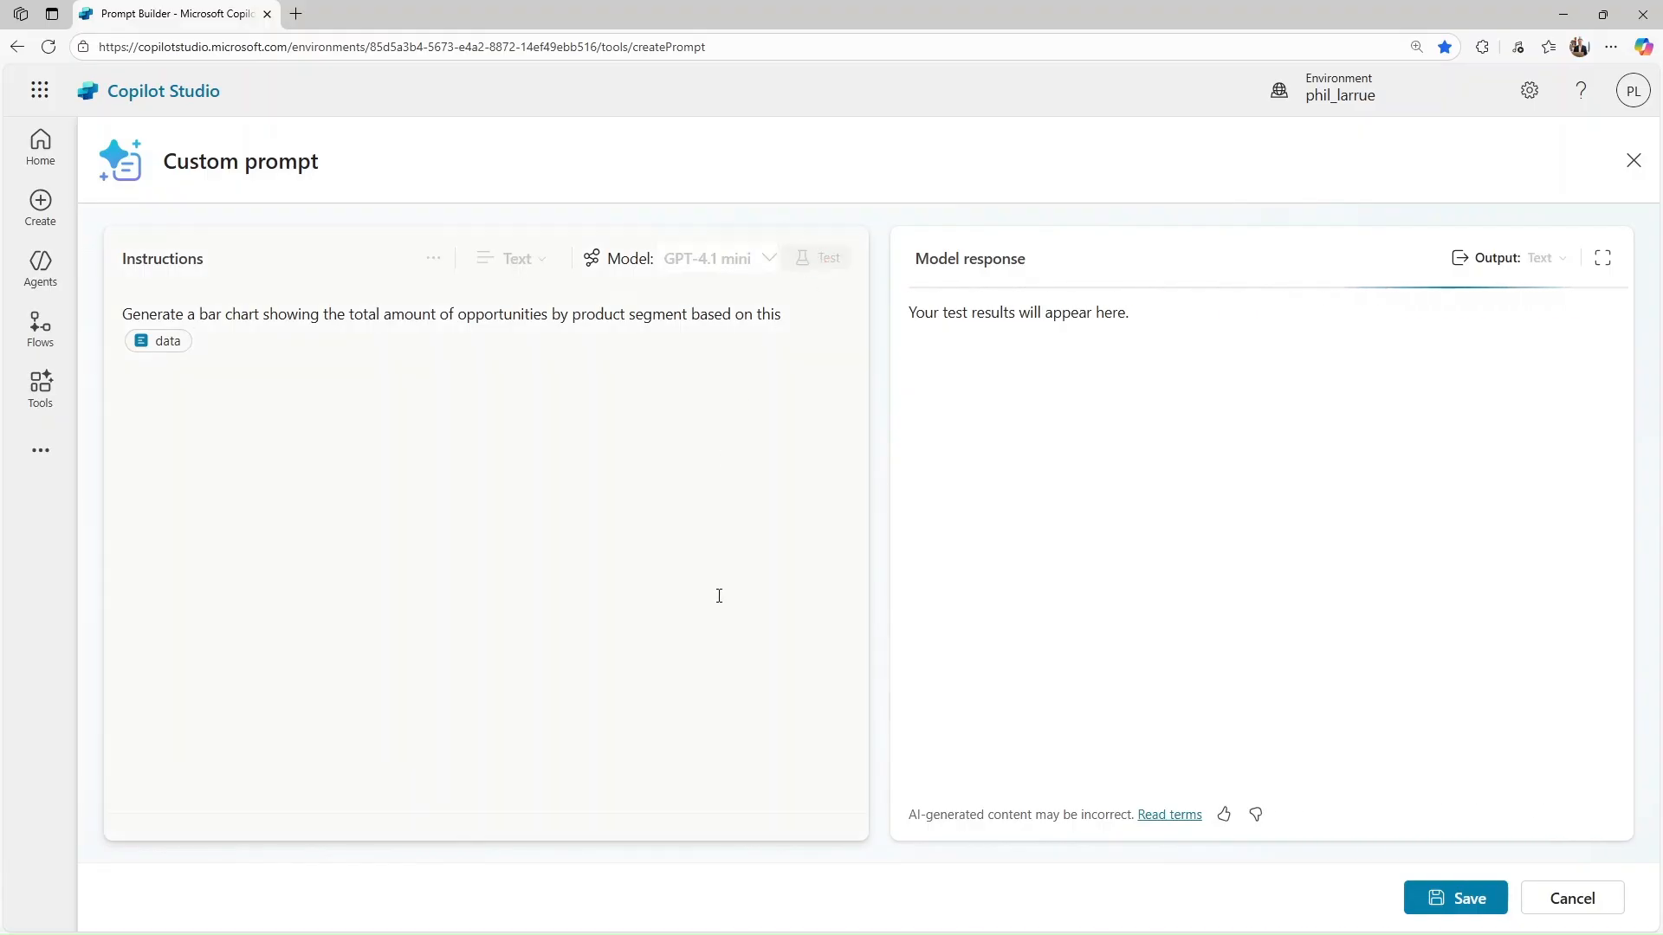
mouse_move(1591, 445)
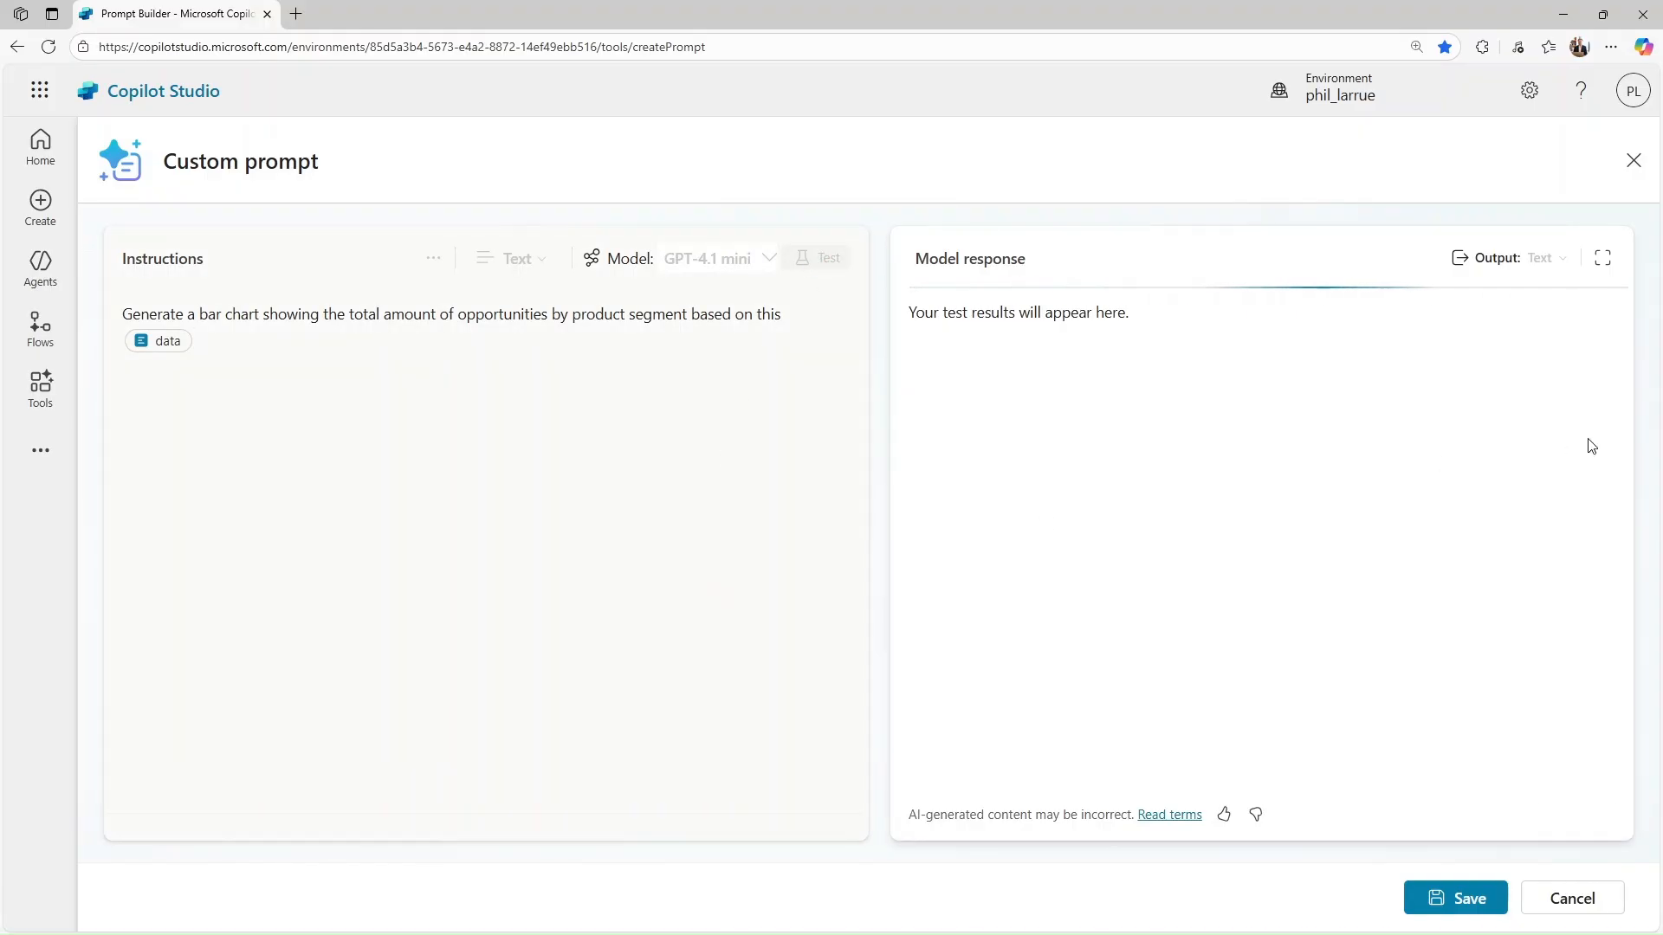